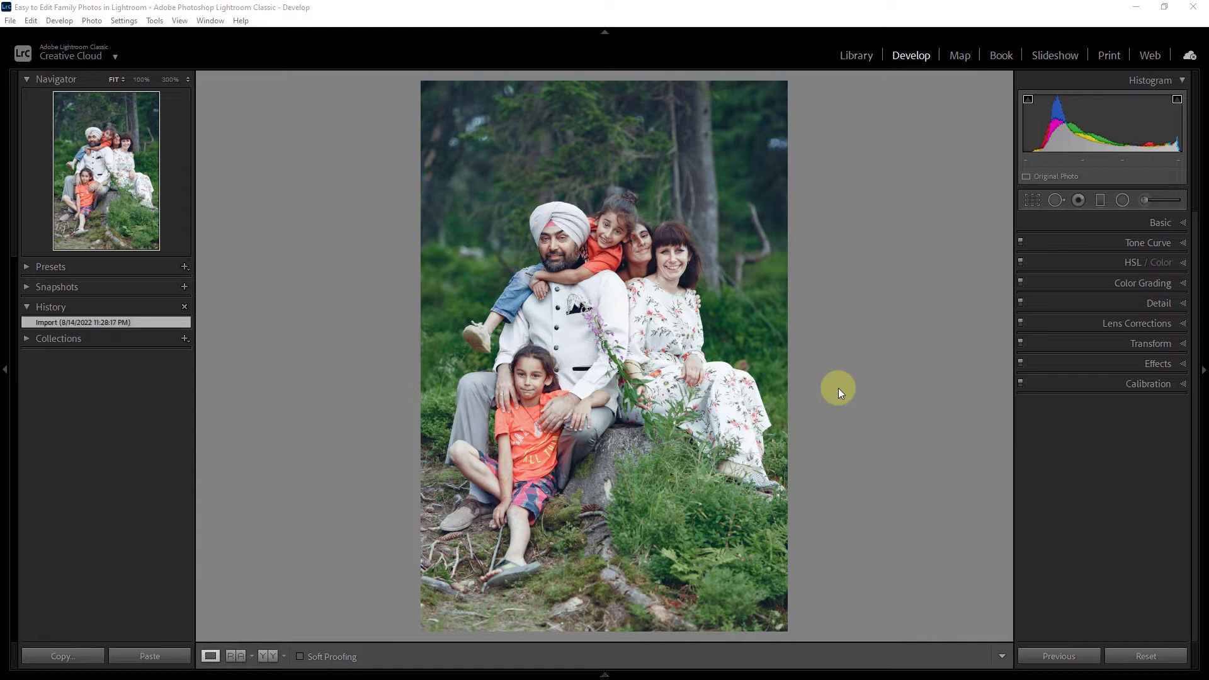
{"action": "mouse_move", "coordinate": [947, 386]}
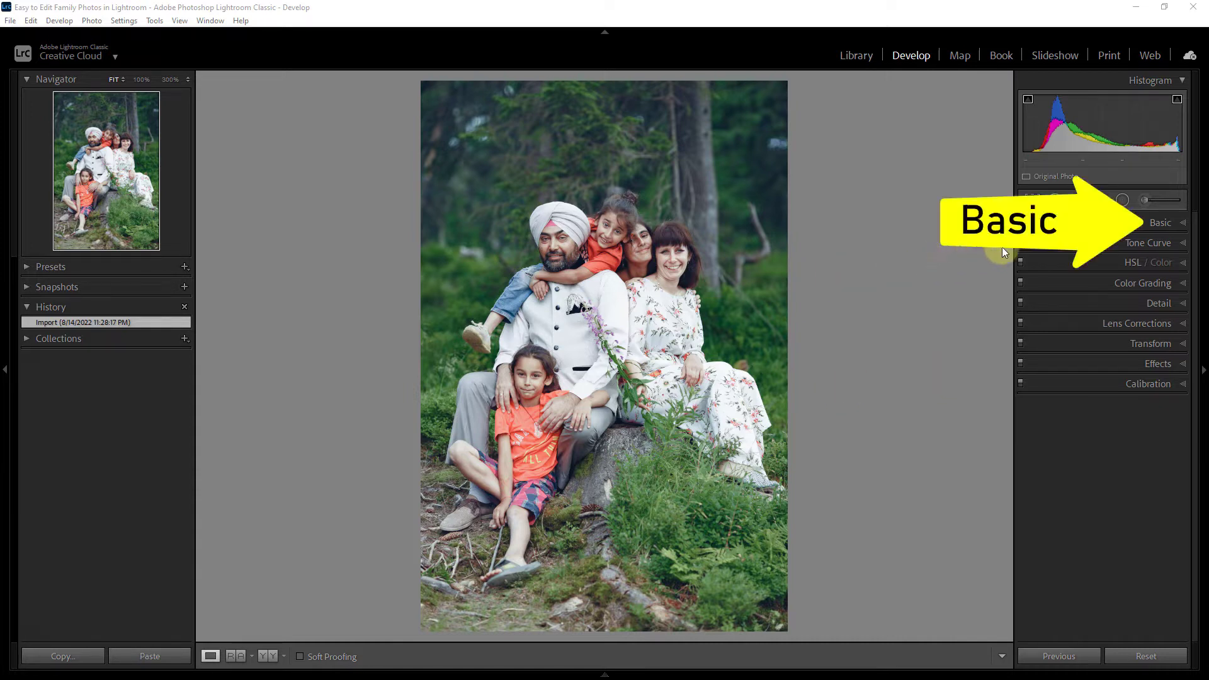
- Expand the Basic panel showing white balance, tone and presence controls for the portrait
{"action": "left_click", "coordinate": [1161, 223]}
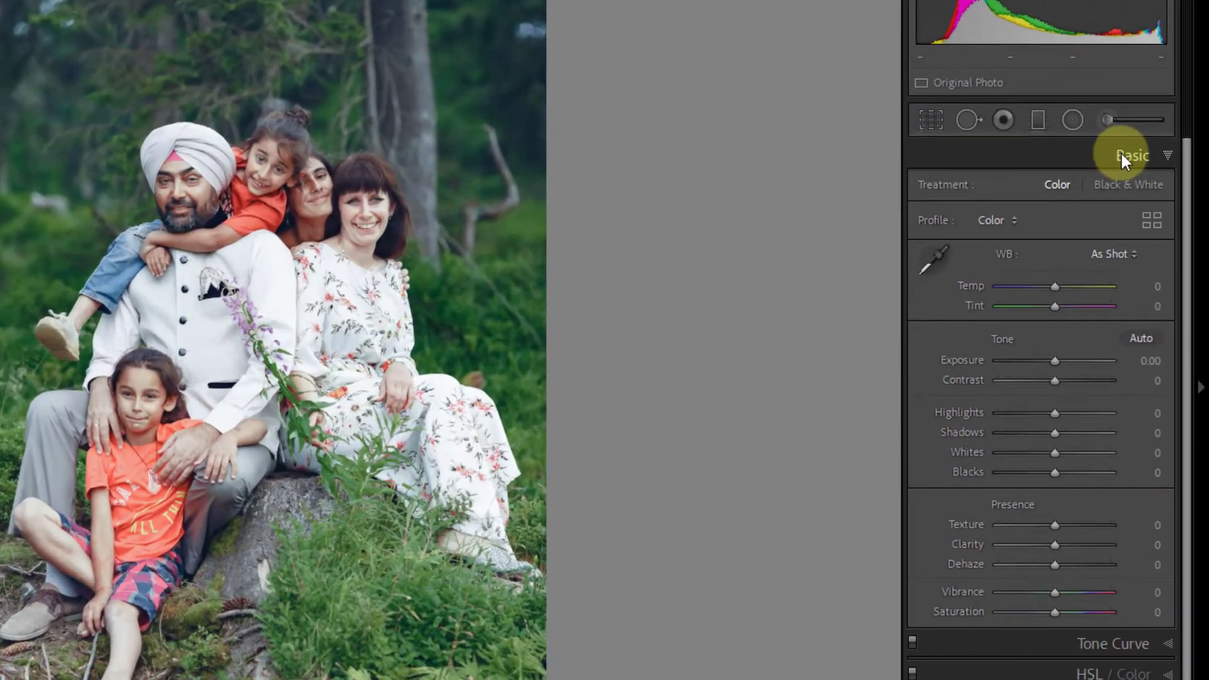
{"action": "mouse_move", "coordinate": [935, 256]}
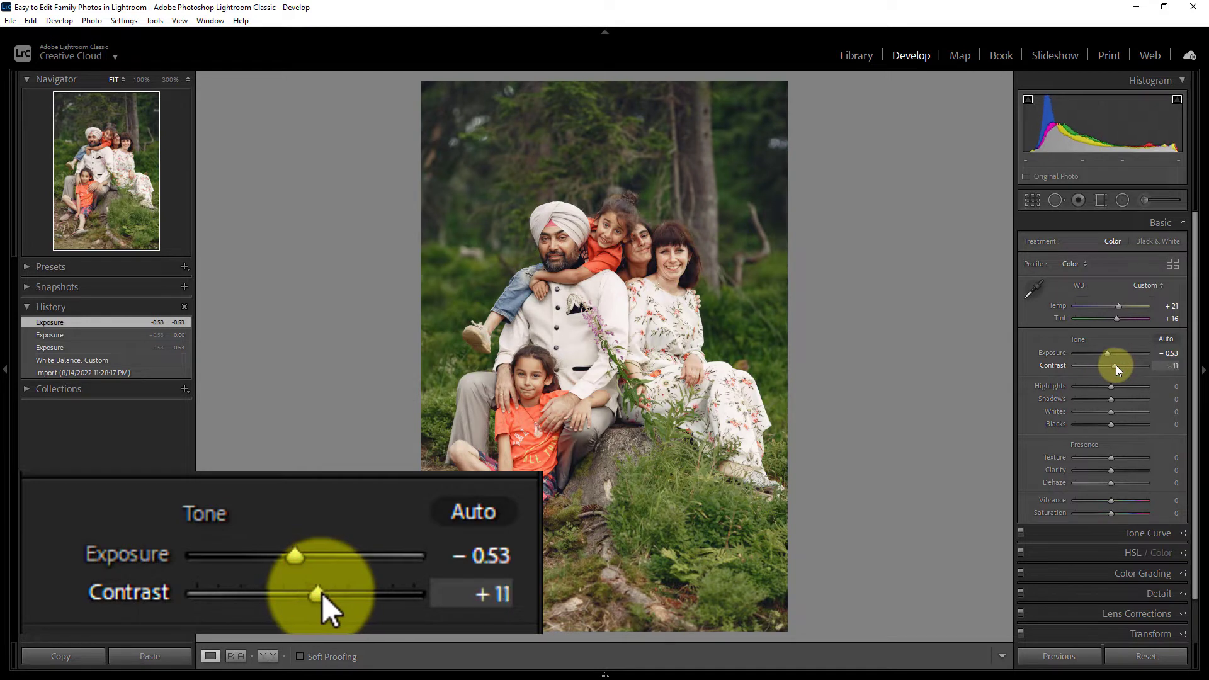
- Raise Contrast to +14 and pull Highlights down to -51
{"action": "left_click_drag", "start_coordinate": [314, 593], "coordinate": [320, 593]}
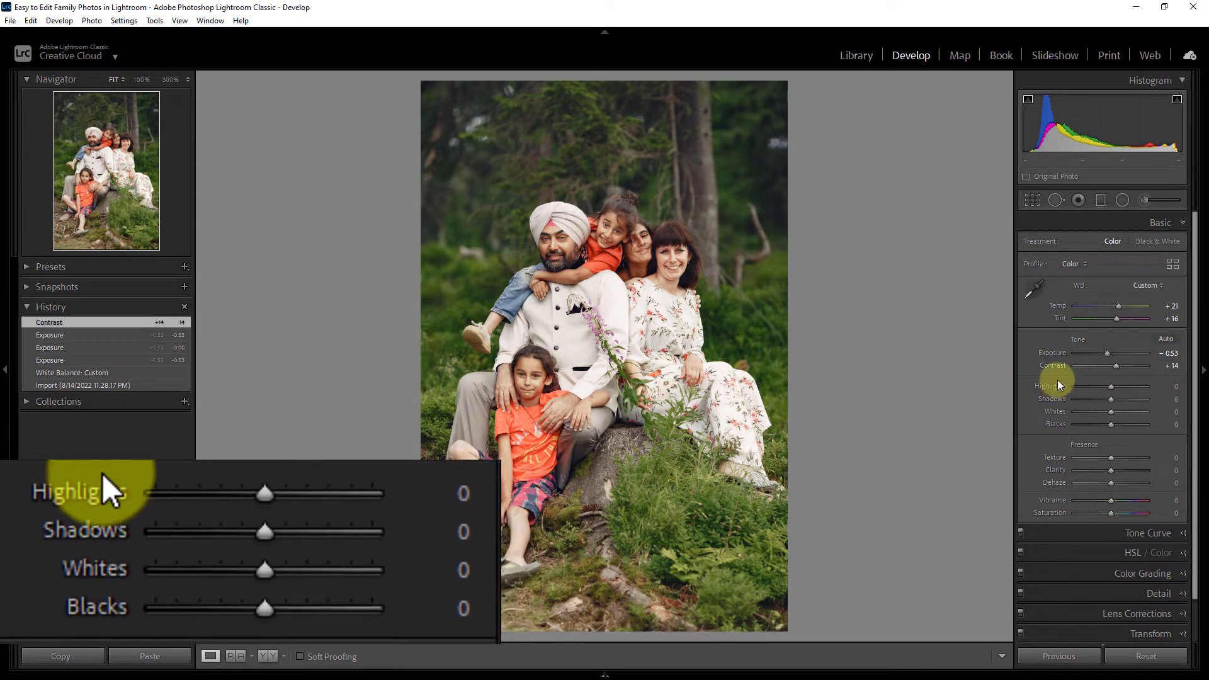
{"action": "left_click_drag", "start_coordinate": [265, 494], "coordinate": [250, 493]}
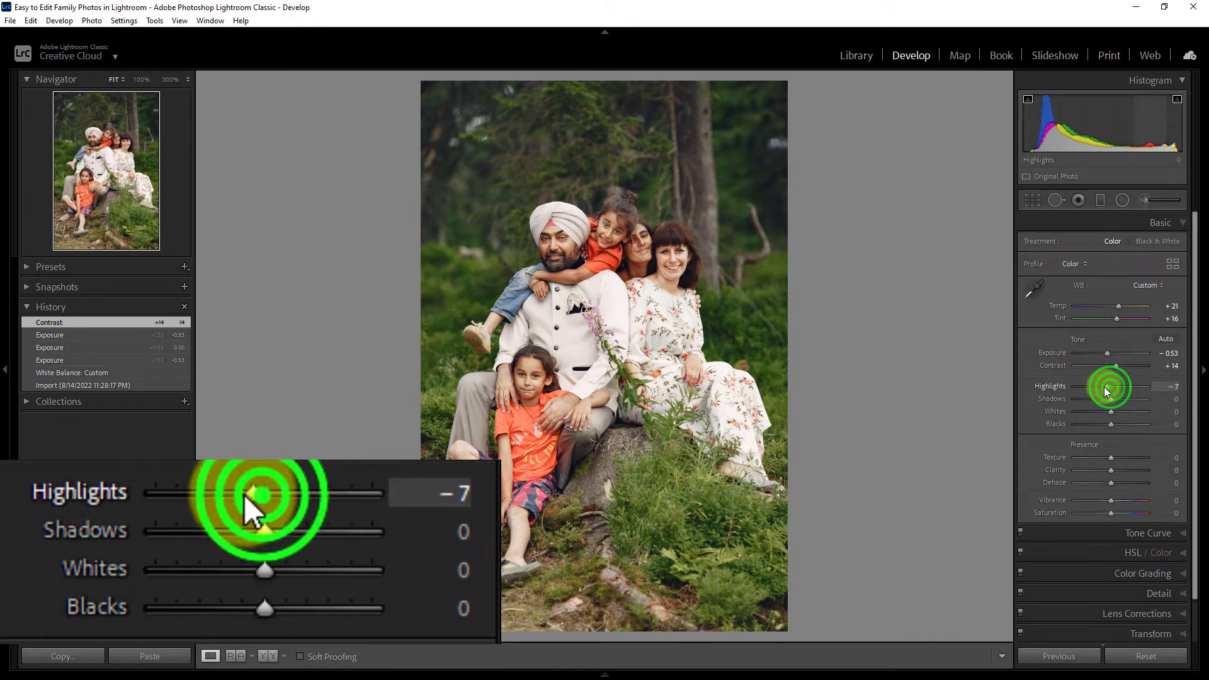
{"action": "left_click_drag", "start_coordinate": [266, 494], "coordinate": [214, 494]}
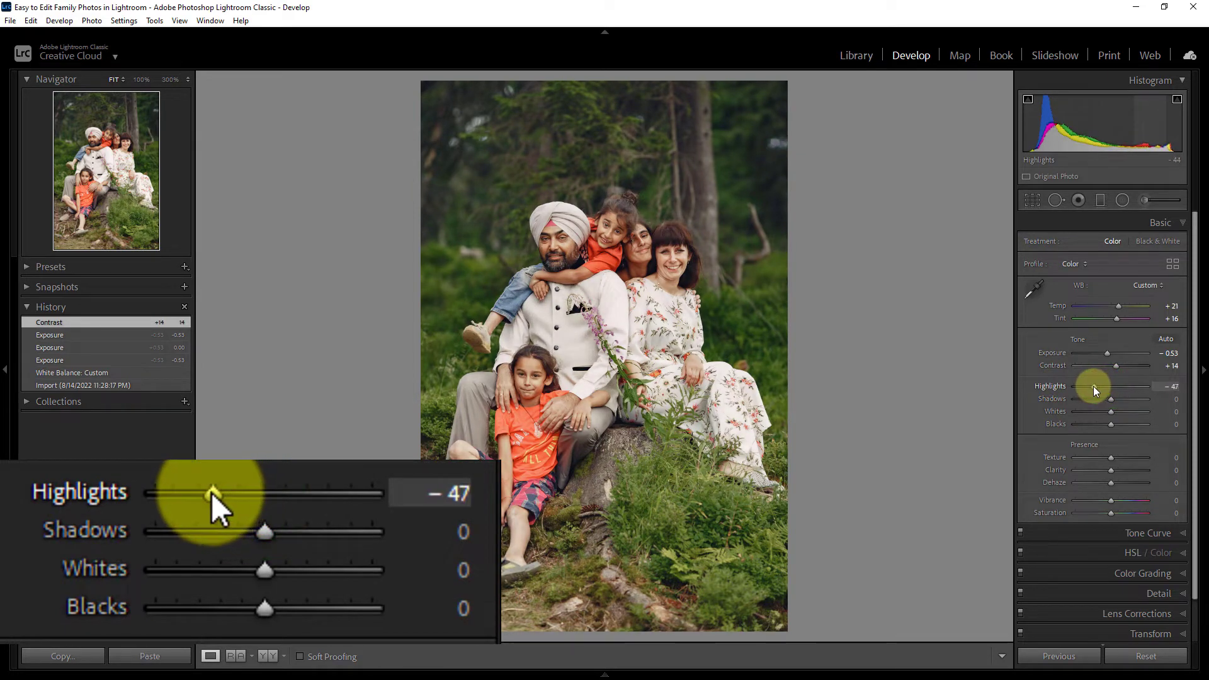
{"action": "left_click_drag", "start_coordinate": [215, 494], "coordinate": [210, 494]}
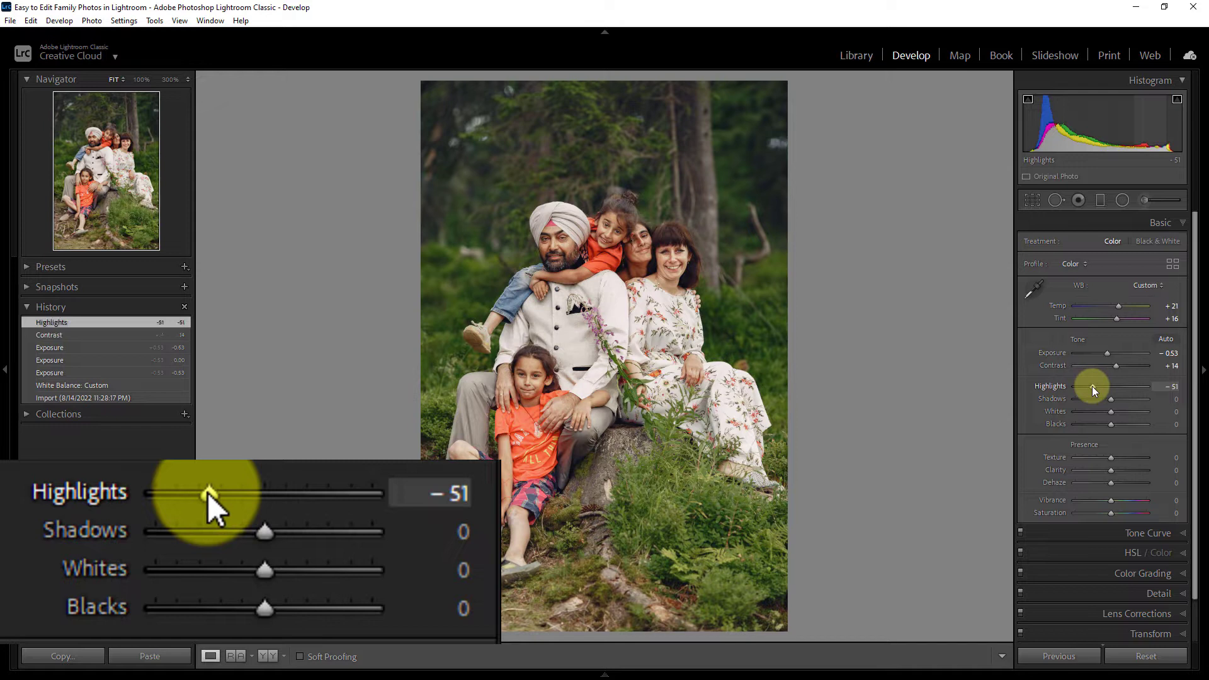
{"action": "mouse_move", "coordinate": [1110, 401]}
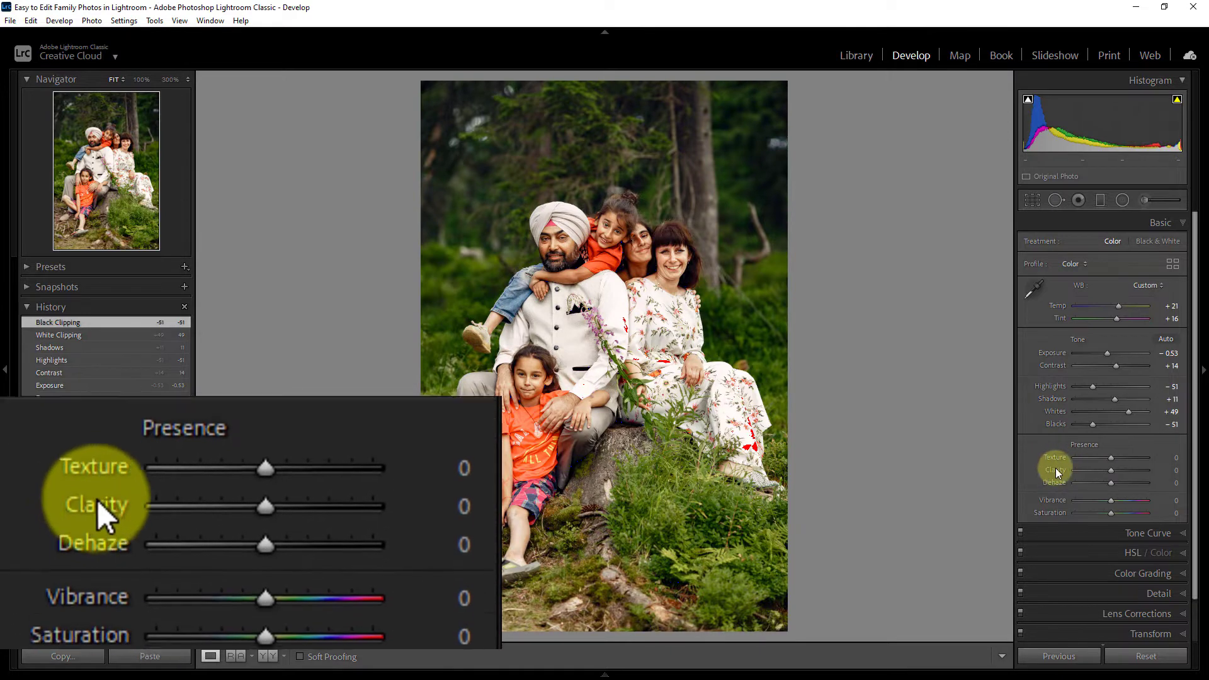
- Set Clarity to -9 and lower Vibrance to -11
{"action": "left_click", "coordinate": [265, 492]}
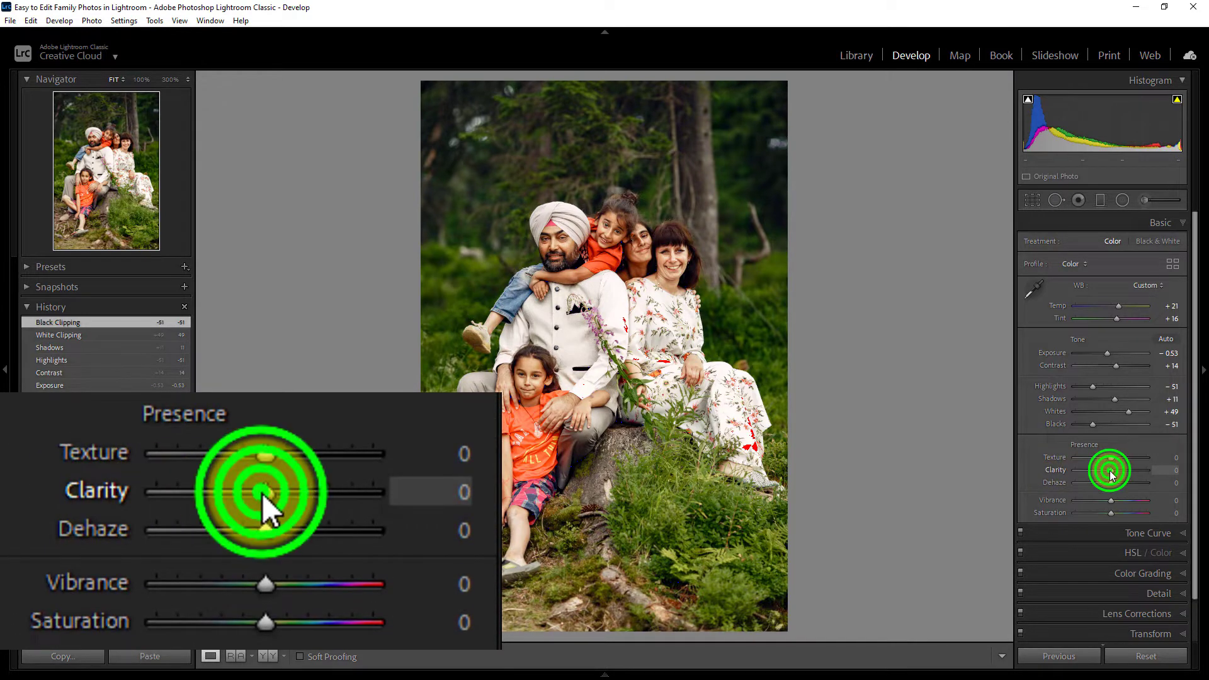
{"action": "left_click_drag", "start_coordinate": [270, 491], "coordinate": [258, 491]}
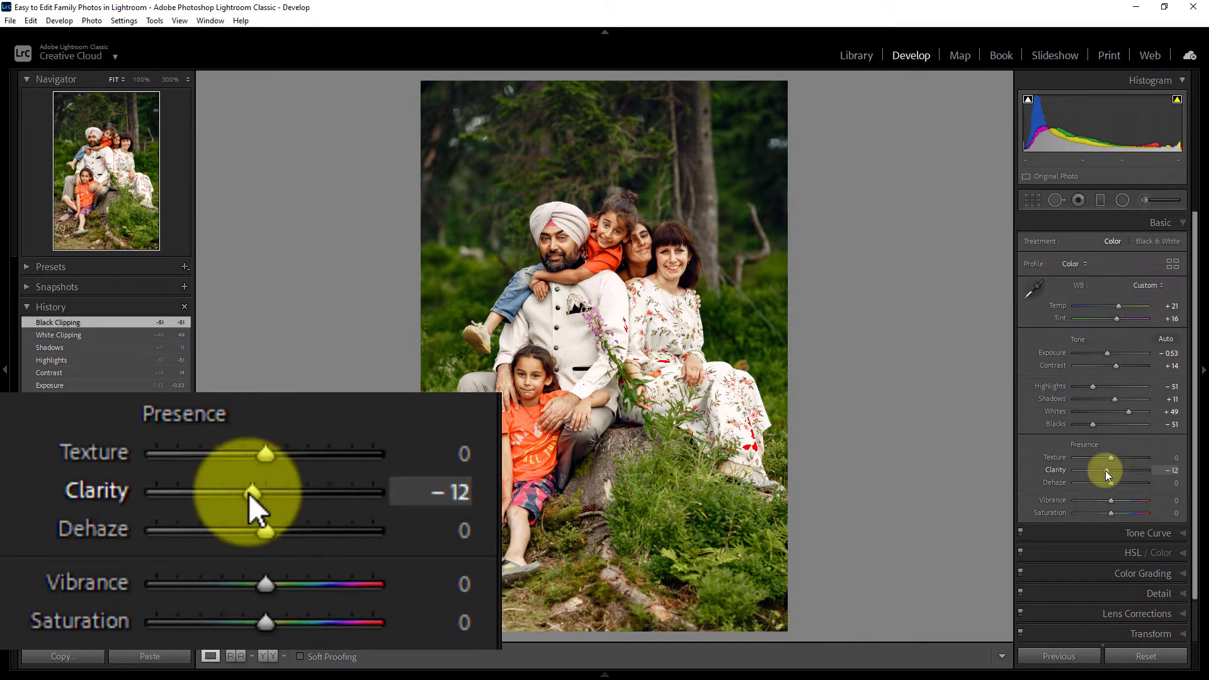
{"action": "left_click_drag", "start_coordinate": [254, 491], "coordinate": [274, 491]}
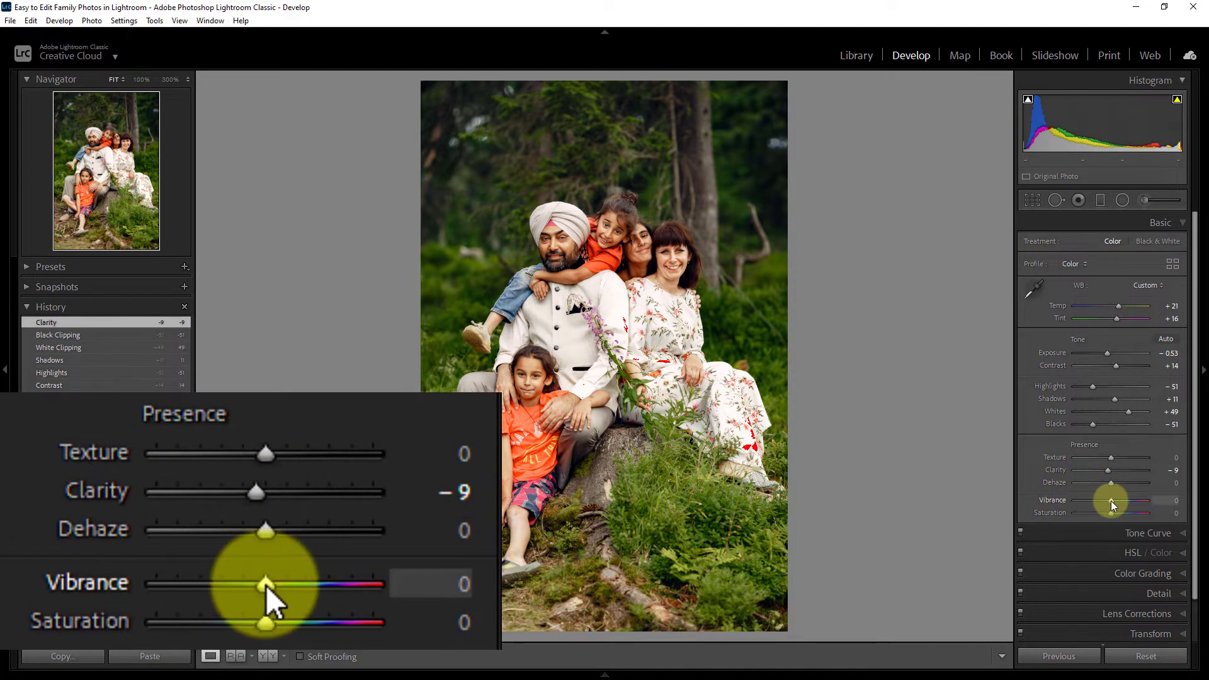
{"action": "left_click_drag", "start_coordinate": [265, 583], "coordinate": [254, 584]}
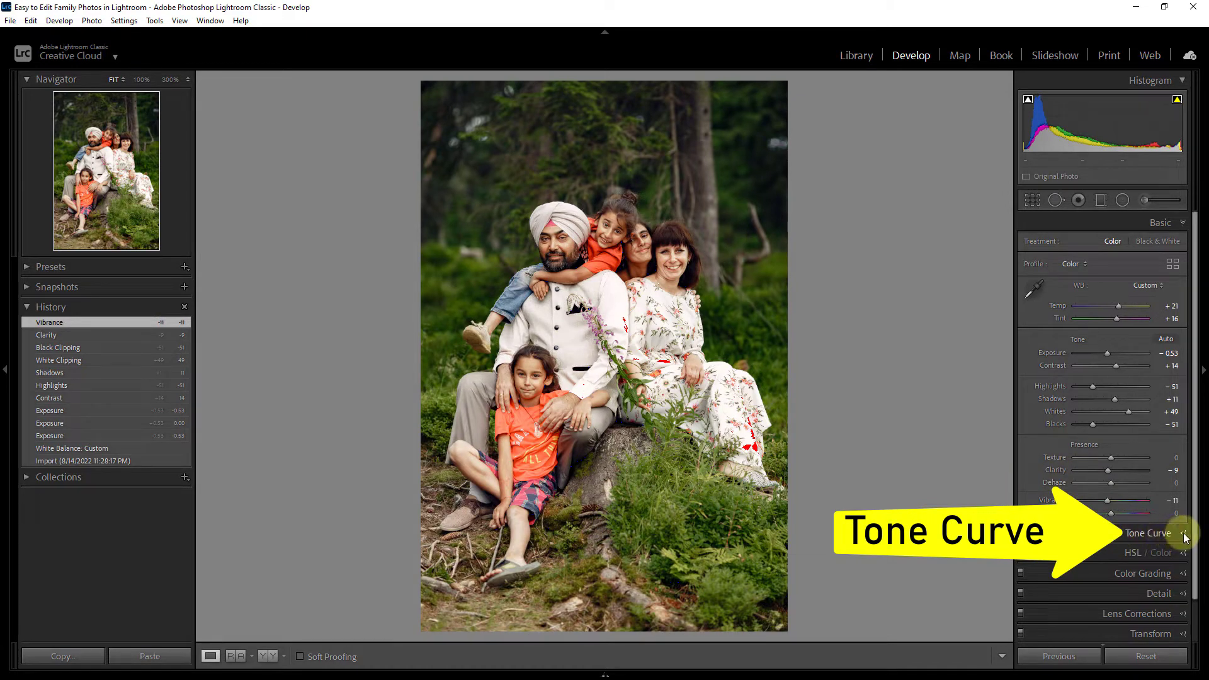
- Shape the tone curve: black point 12, points 66/60, 130/127, 190/186, white 226
{"action": "left_click", "coordinate": [1148, 533]}
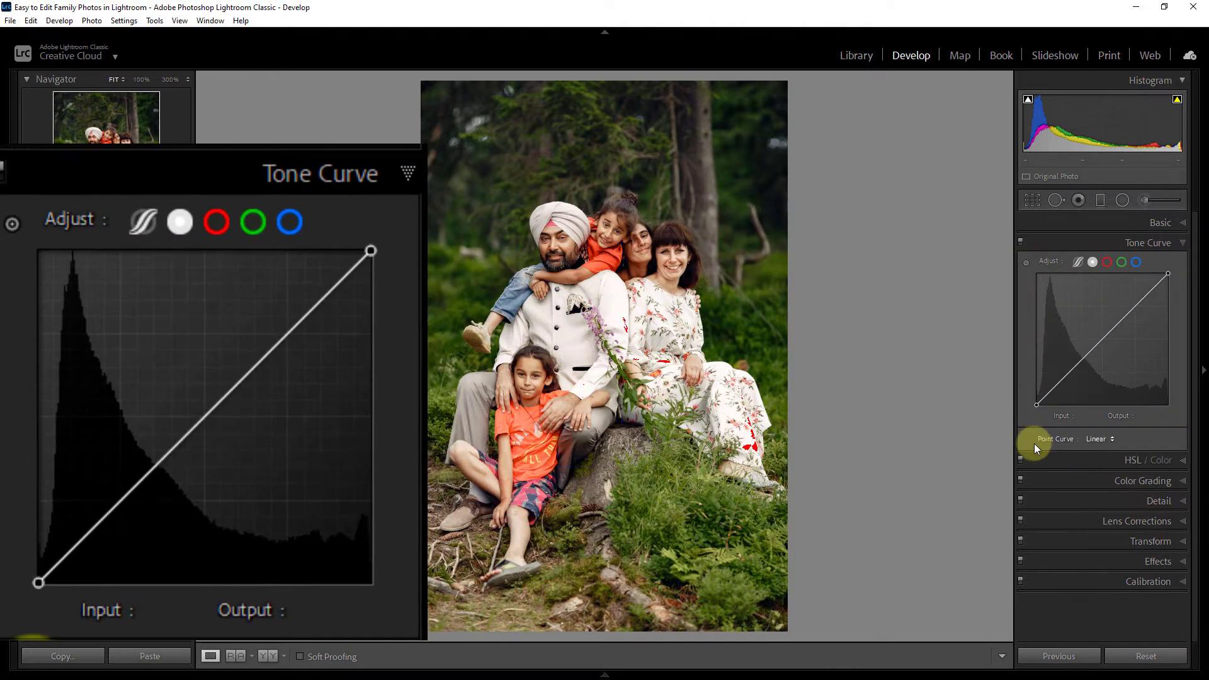
{"action": "left_click_drag", "start_coordinate": [40, 583], "coordinate": [40, 575]}
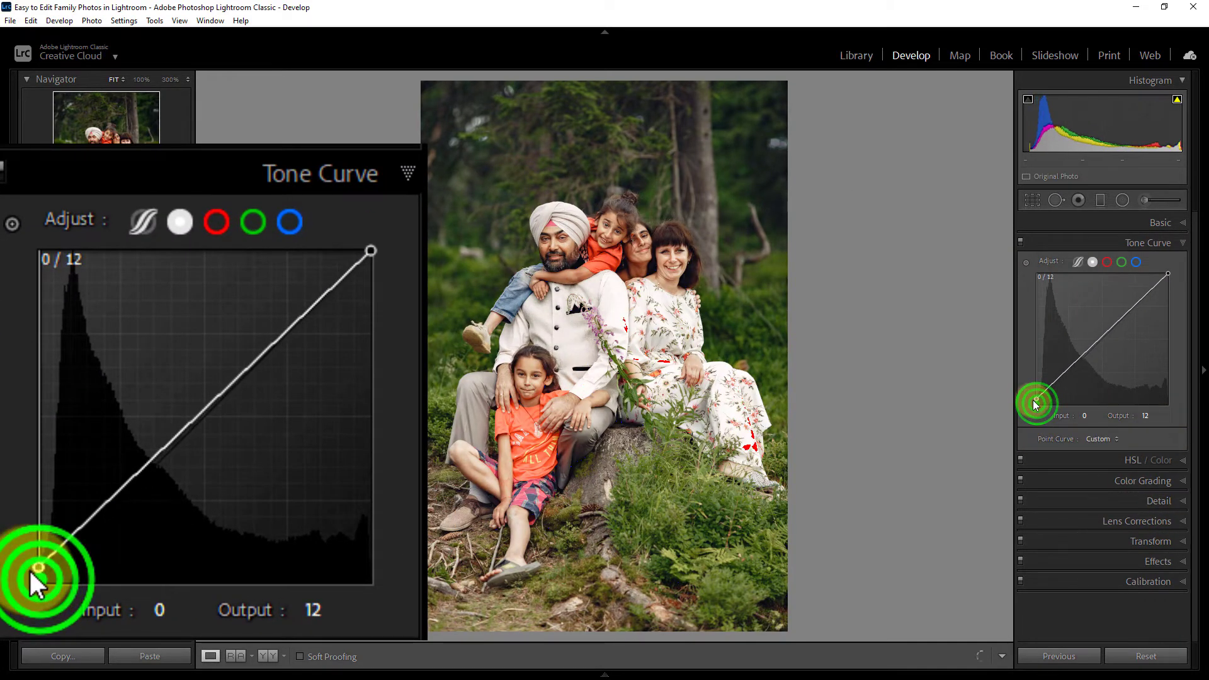
{"action": "left_click_drag", "start_coordinate": [40, 577], "coordinate": [127, 501]}
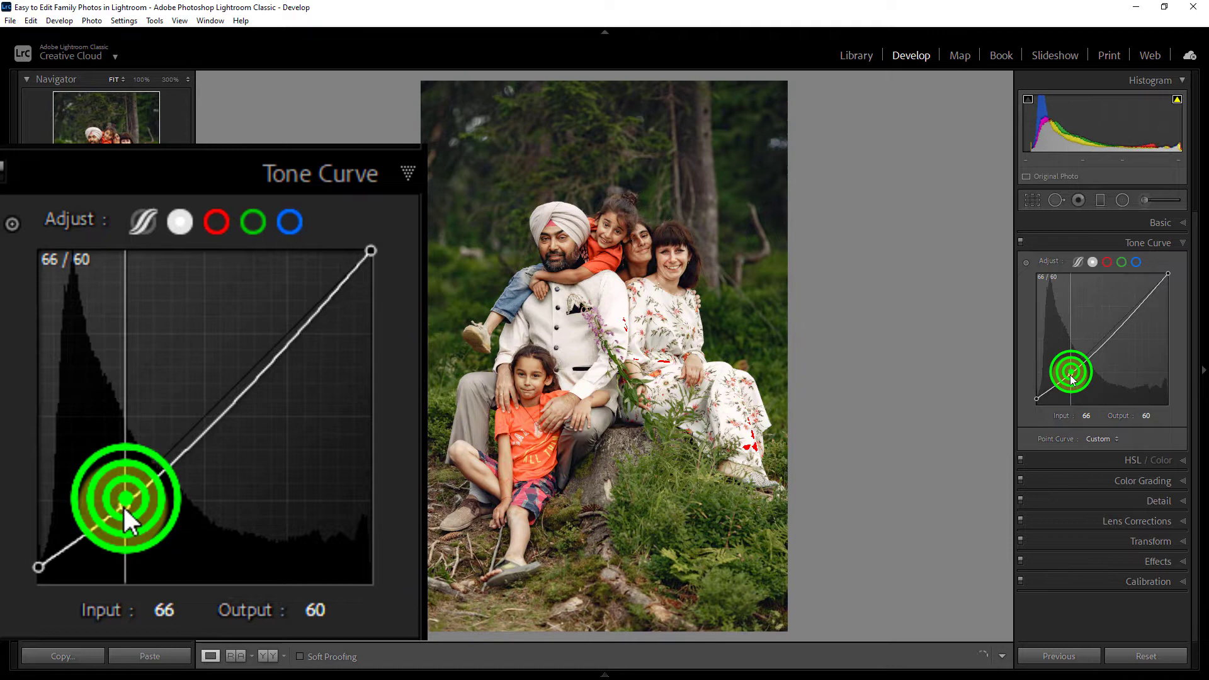
{"action": "left_click_drag", "start_coordinate": [127, 498], "coordinate": [208, 420]}
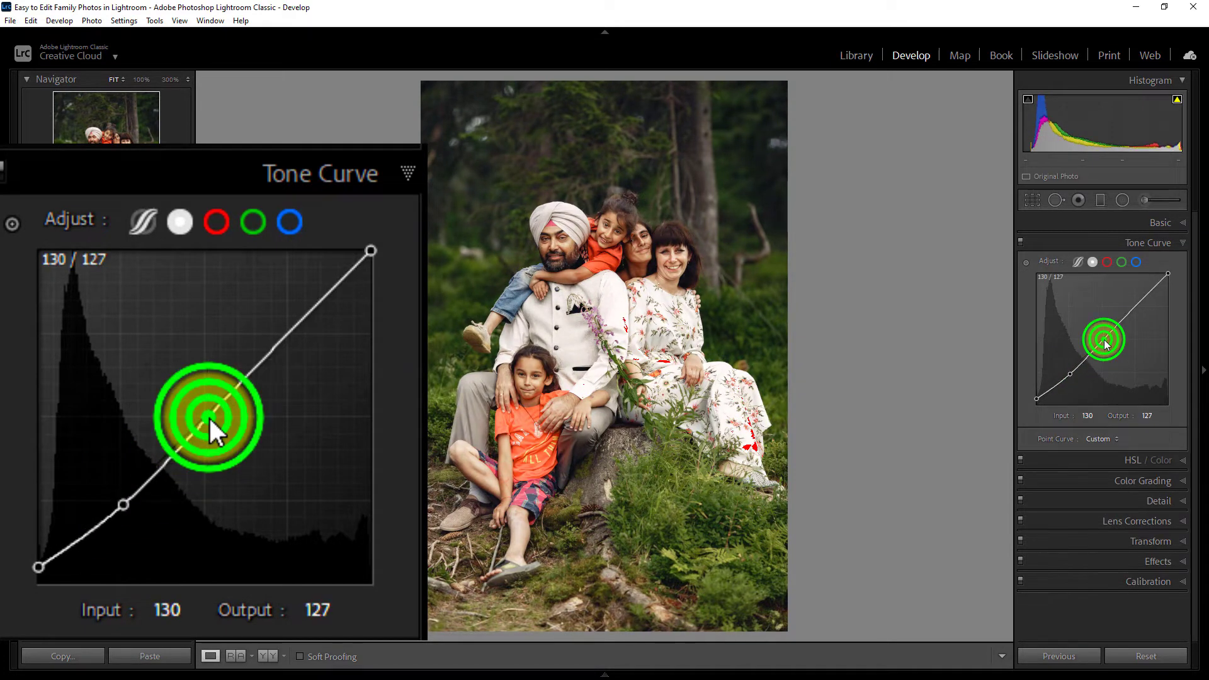
{"action": "left_click_drag", "start_coordinate": [208, 416], "coordinate": [289, 343]}
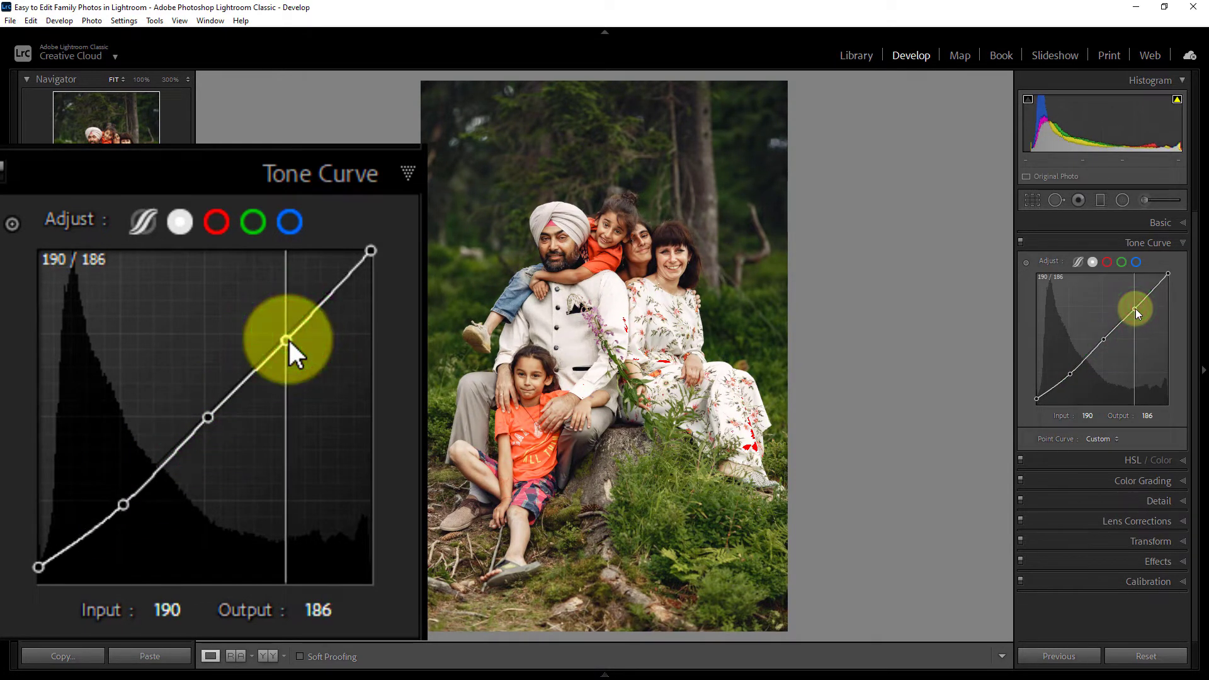
{"action": "left_click_drag", "start_coordinate": [289, 343], "coordinate": [370, 289]}
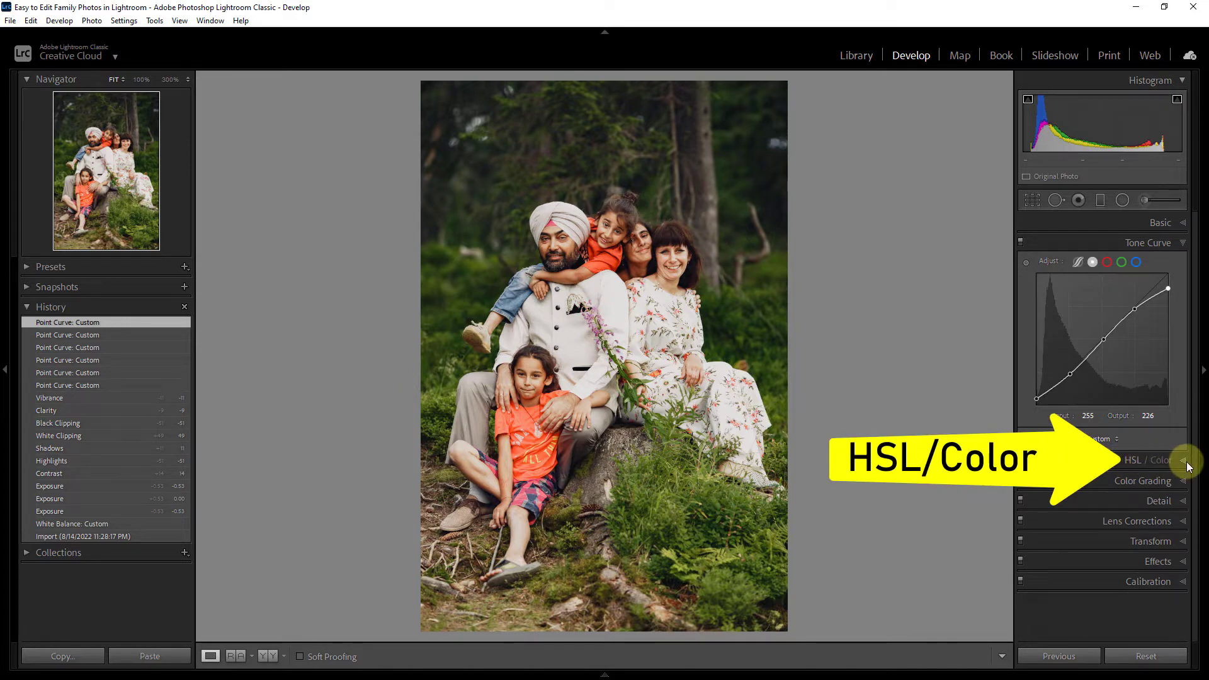
- In the HSL Hue tab, set Red +22, Orange -5 and Yellow -30
{"action": "left_click", "coordinate": [1150, 478]}
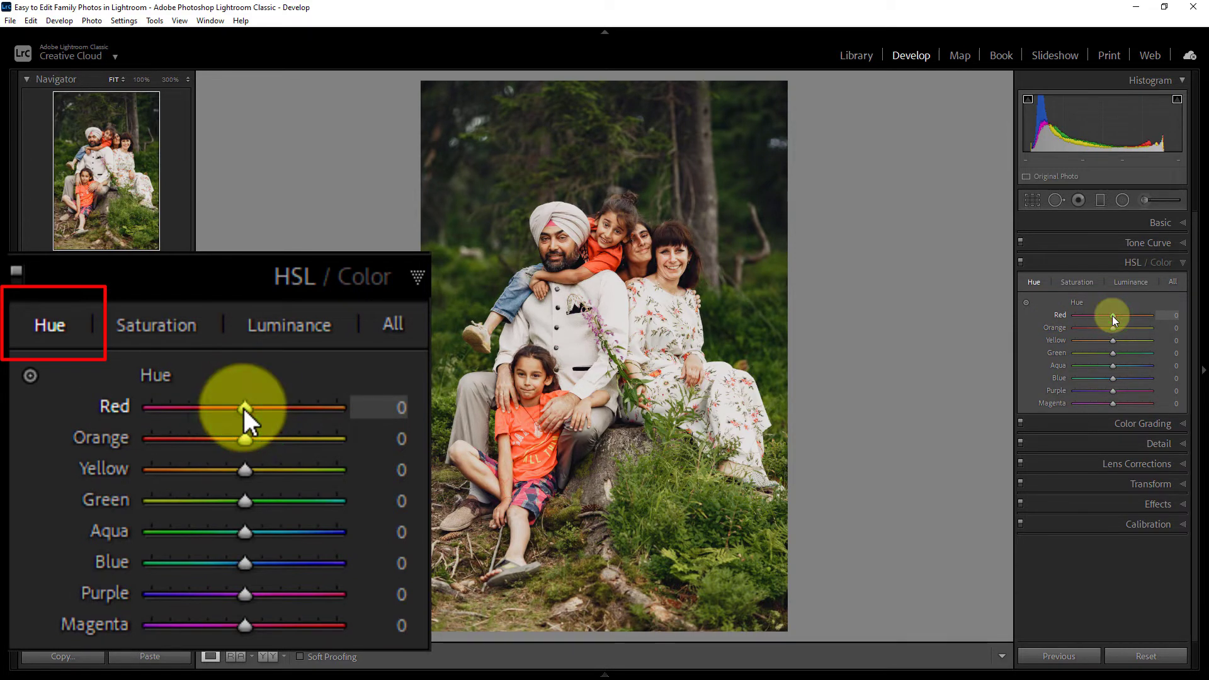
{"action": "left_click_drag", "start_coordinate": [244, 406], "coordinate": [265, 406]}
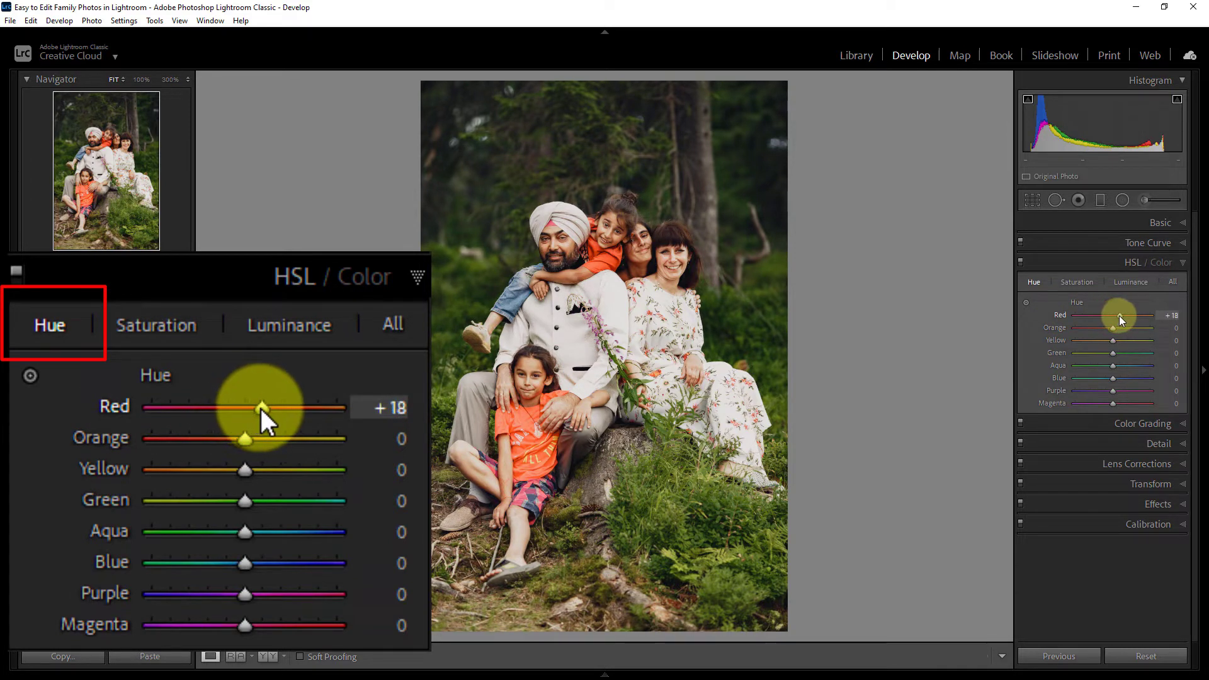
{"action": "left_click_drag", "start_coordinate": [260, 407], "coordinate": [266, 407]}
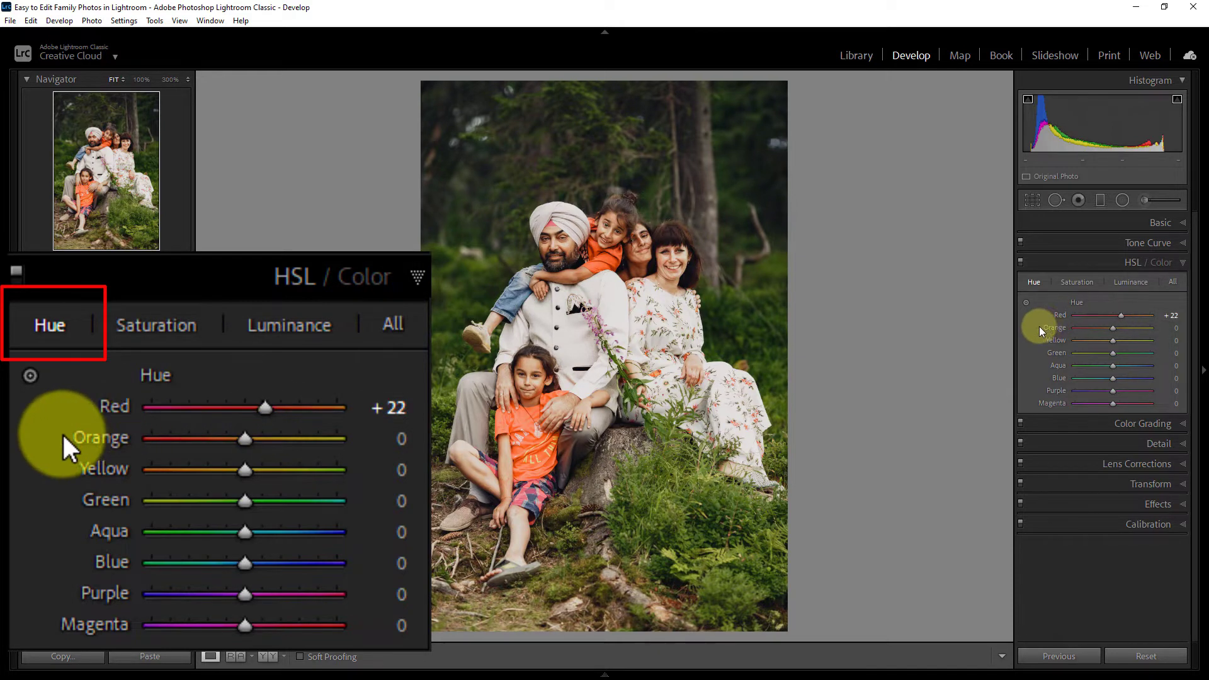
{"action": "left_click_drag", "start_coordinate": [268, 438], "coordinate": [247, 438]}
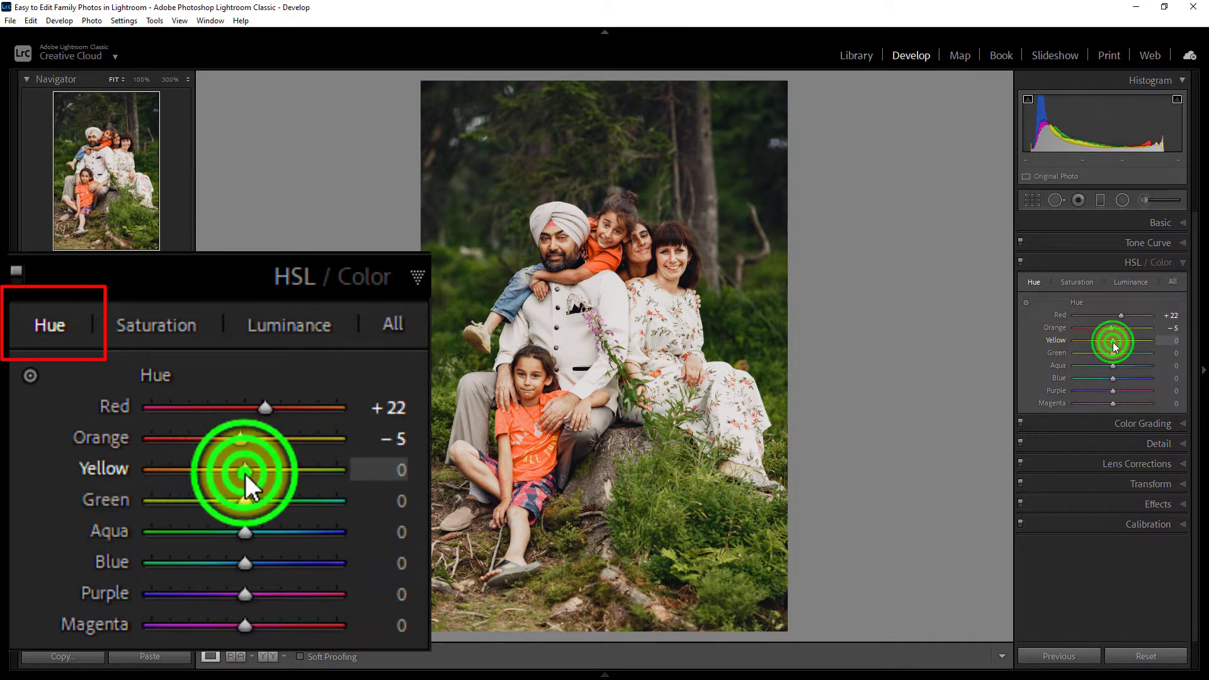
{"action": "left_click_drag", "start_coordinate": [247, 470], "coordinate": [231, 470]}
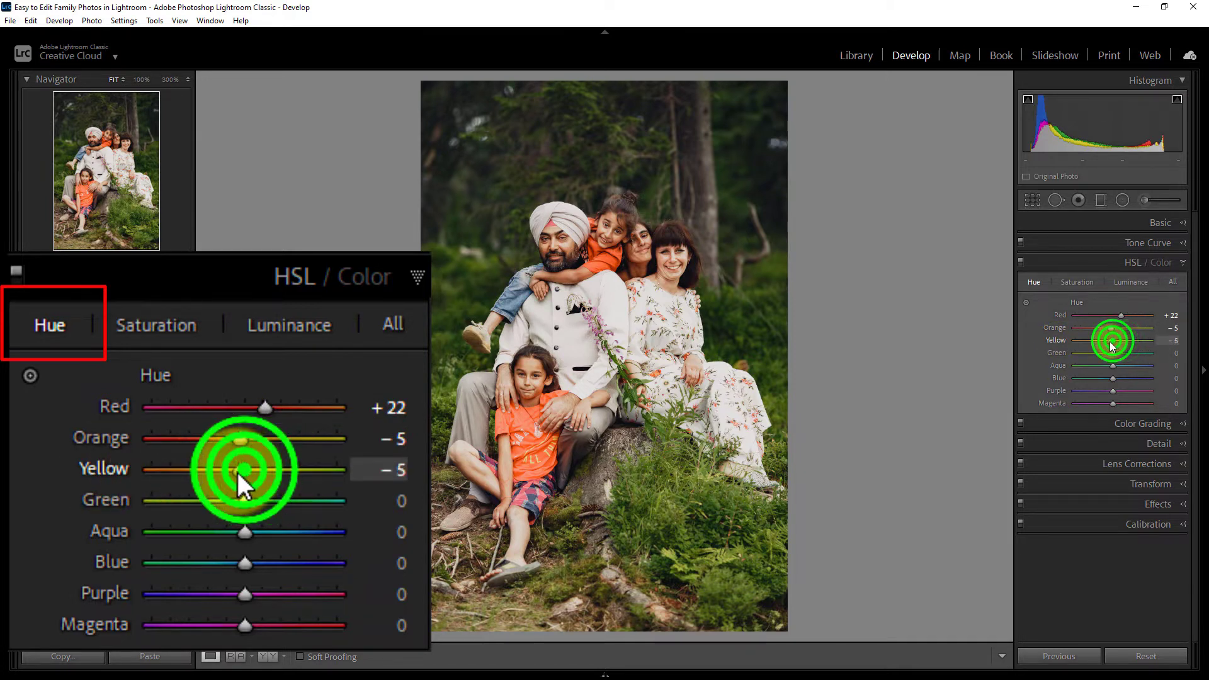
{"action": "left_click_drag", "start_coordinate": [269, 470], "coordinate": [214, 470]}
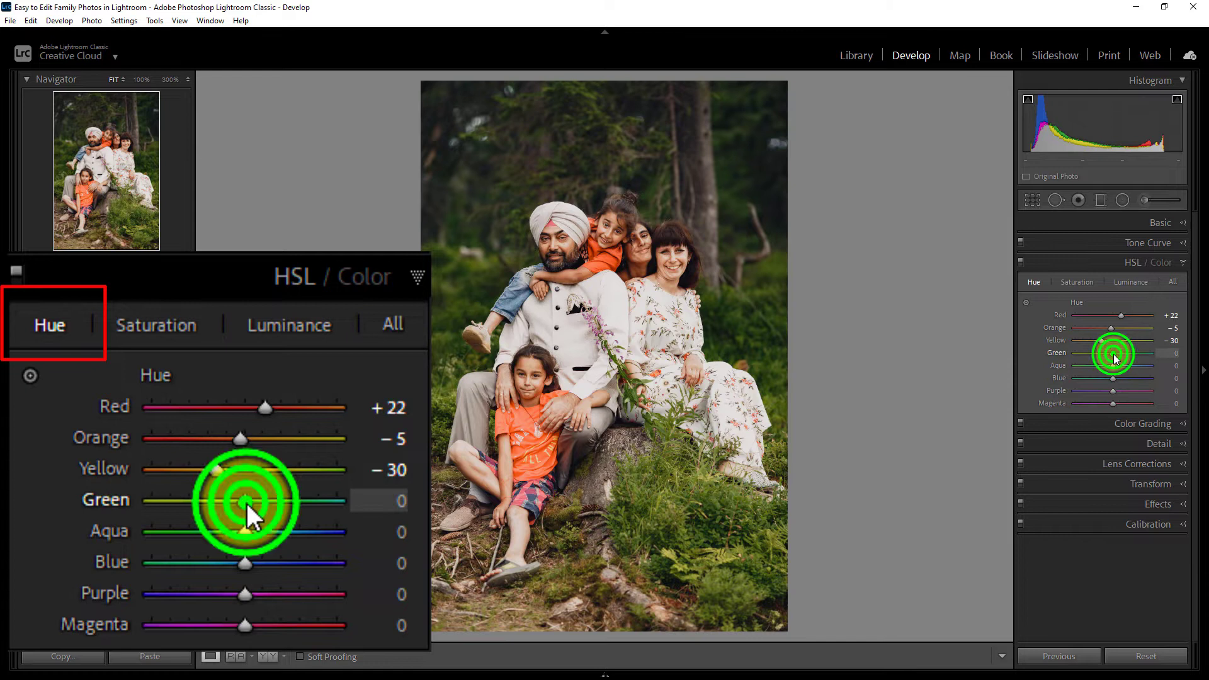
- Set hues Green -30, Aqua -10, Blue -15, Purple +7 and Magenta -18
{"action": "left_click", "coordinate": [246, 499]}
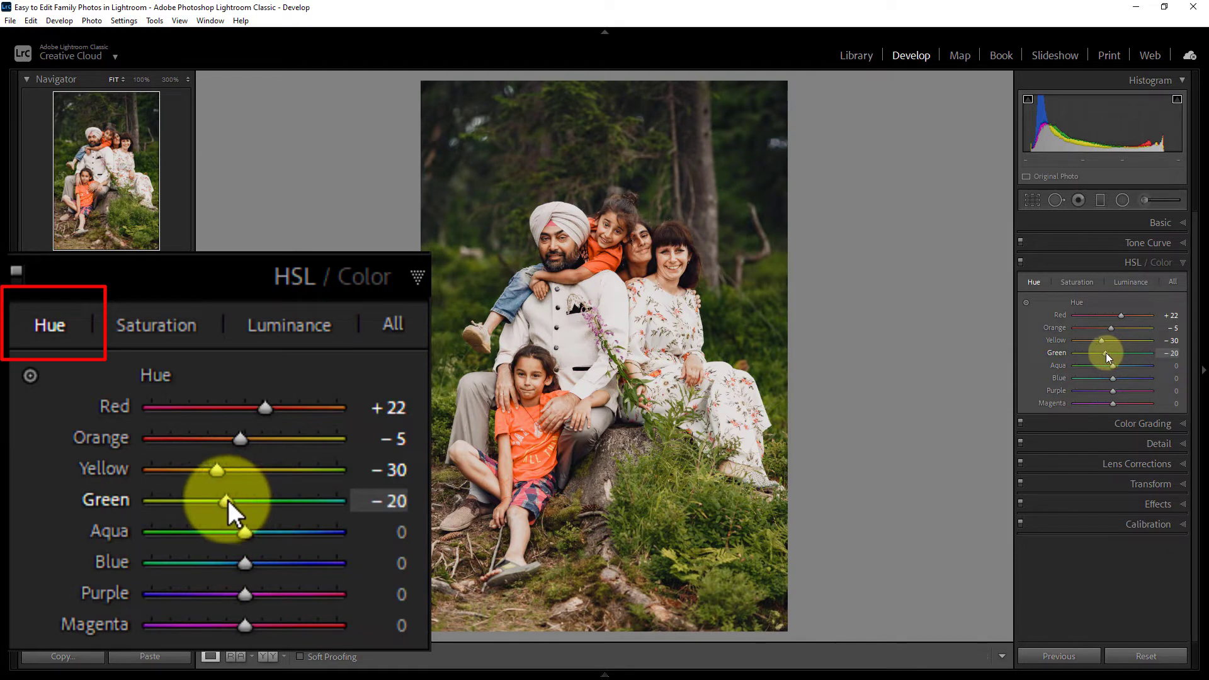
{"action": "left_click_drag", "start_coordinate": [234, 500], "coordinate": [223, 501]}
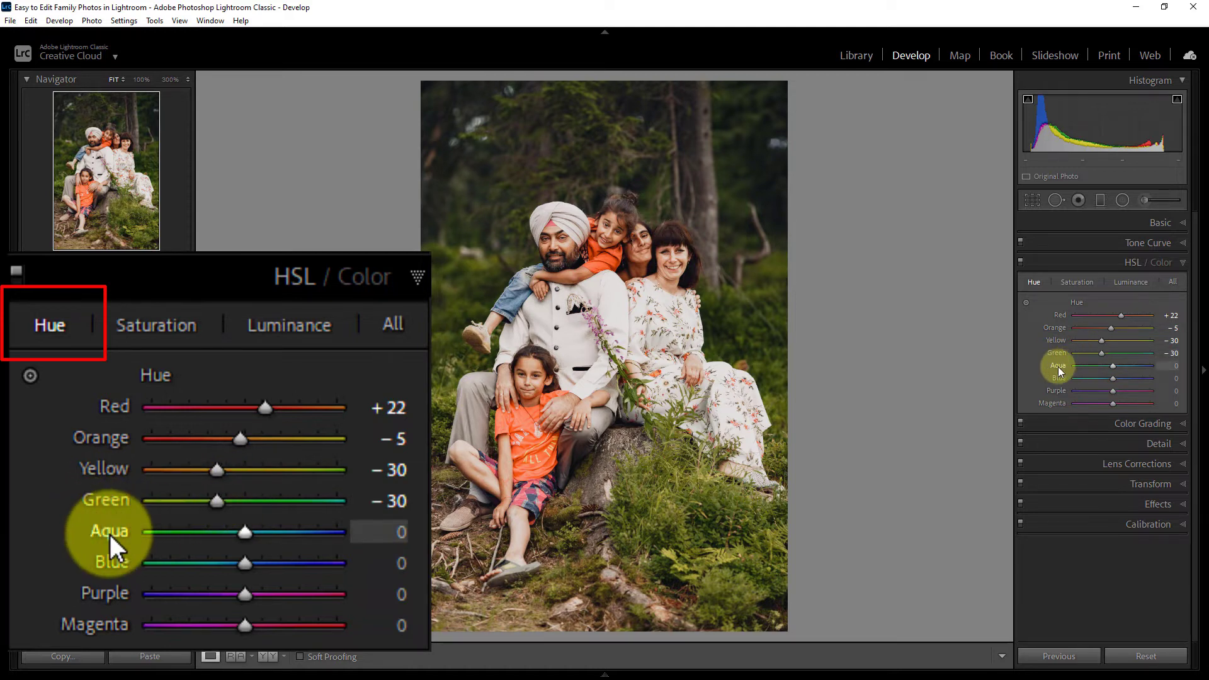
{"action": "mouse_move", "coordinate": [265, 532]}
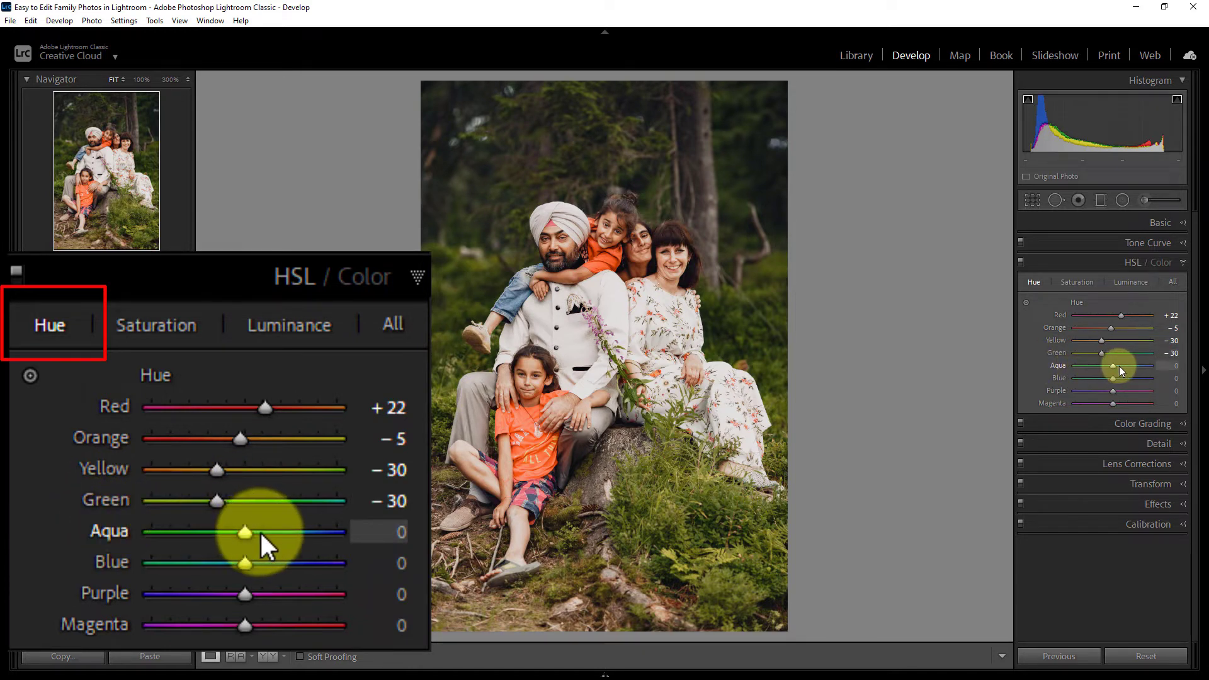
{"action": "left_click_drag", "start_coordinate": [266, 532], "coordinate": [237, 532]}
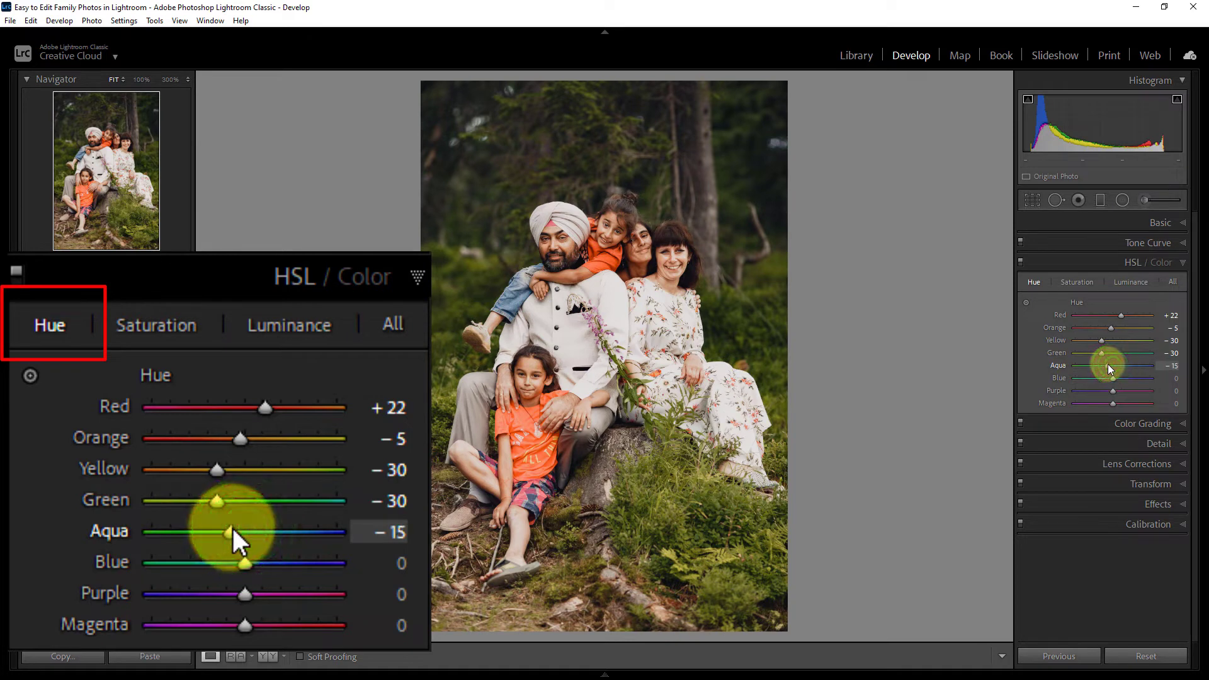
{"action": "left_click_drag", "start_coordinate": [236, 532], "coordinate": [247, 532]}
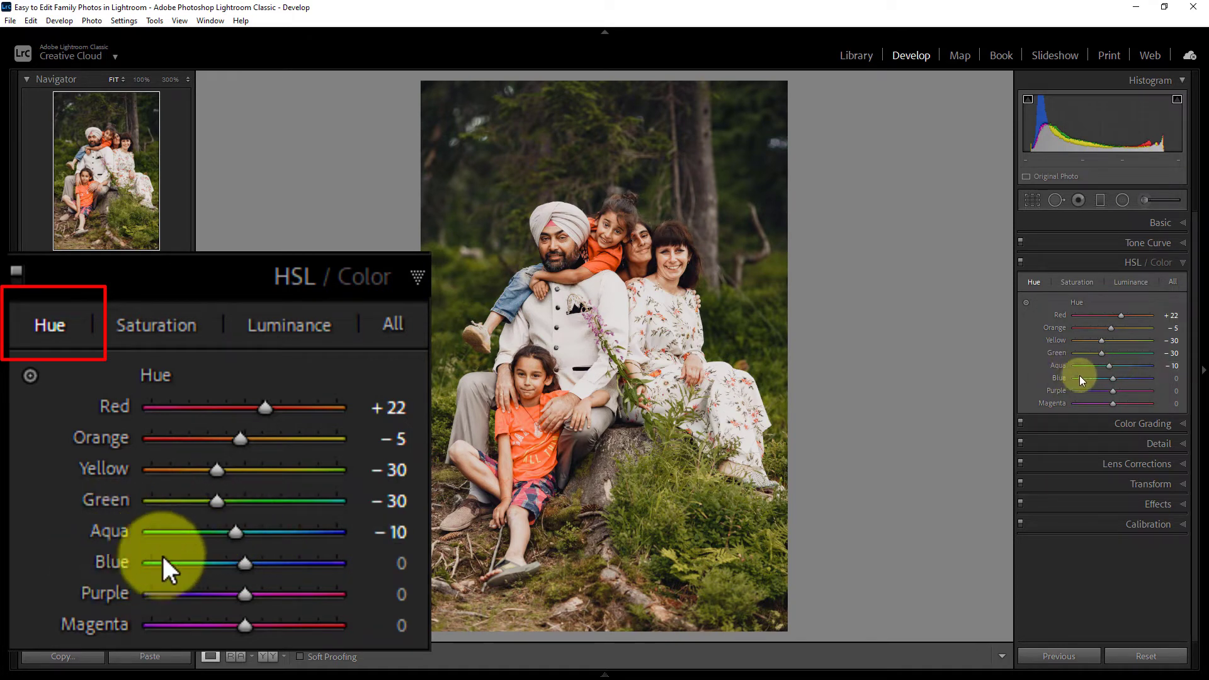
{"action": "left_click", "coordinate": [247, 563]}
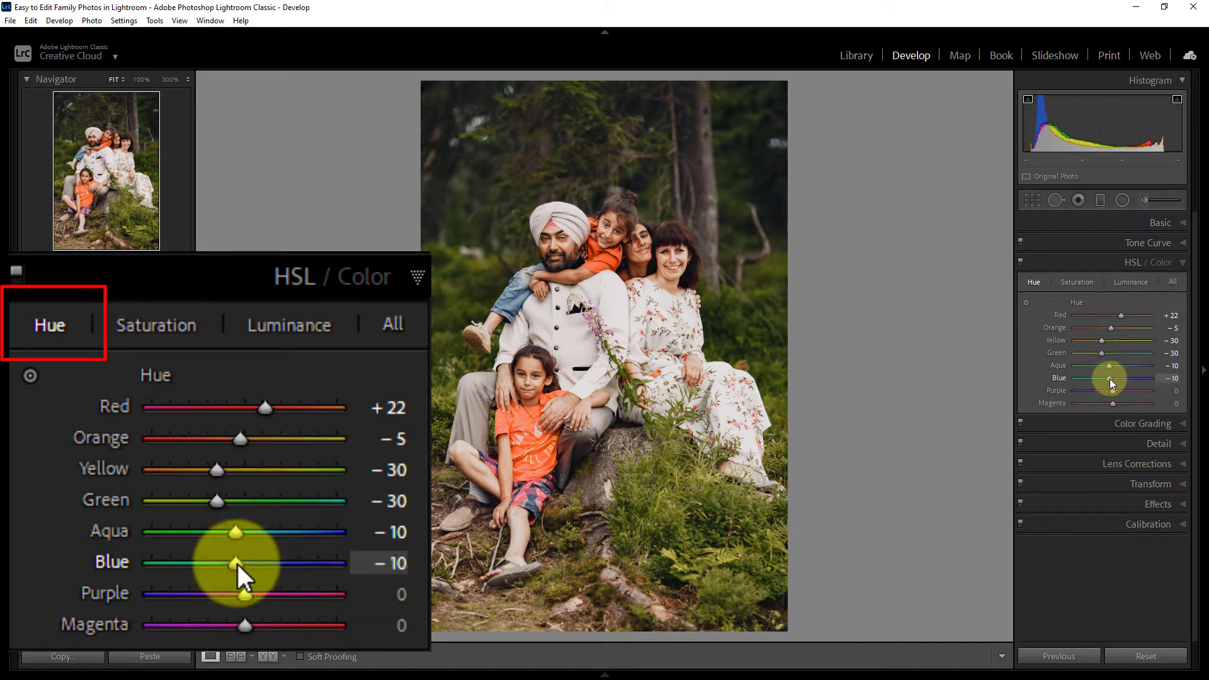
{"action": "left_click_drag", "start_coordinate": [239, 564], "coordinate": [236, 563]}
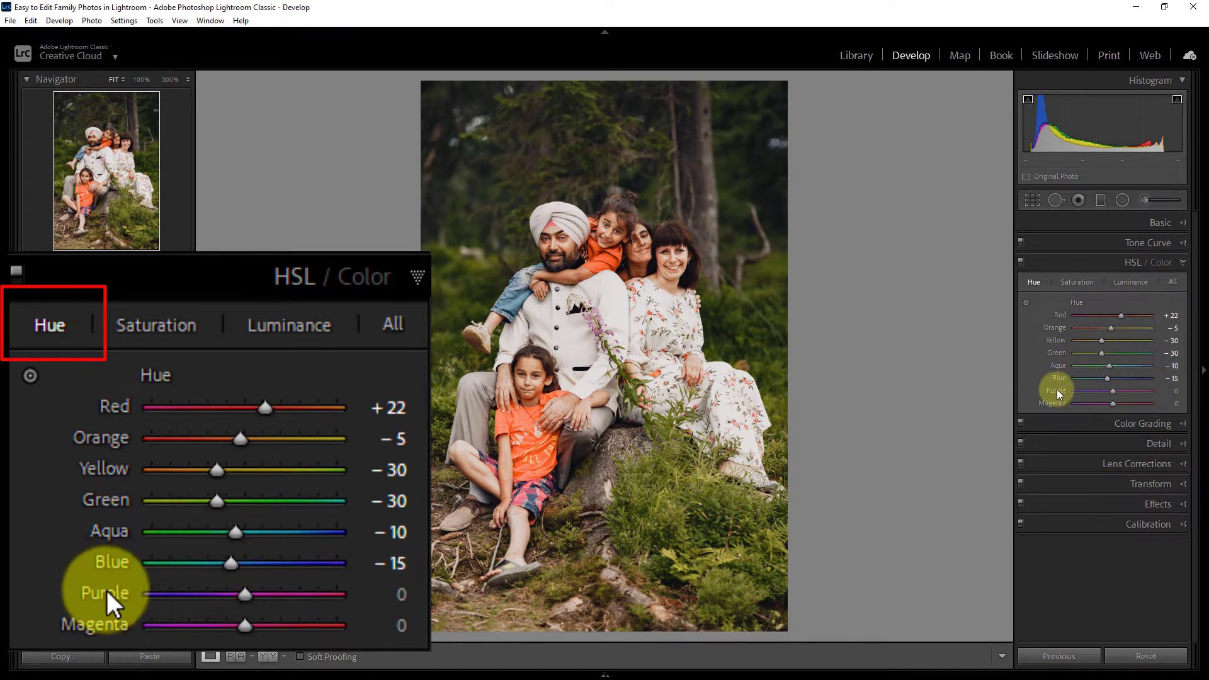
{"action": "left_click", "coordinate": [247, 594]}
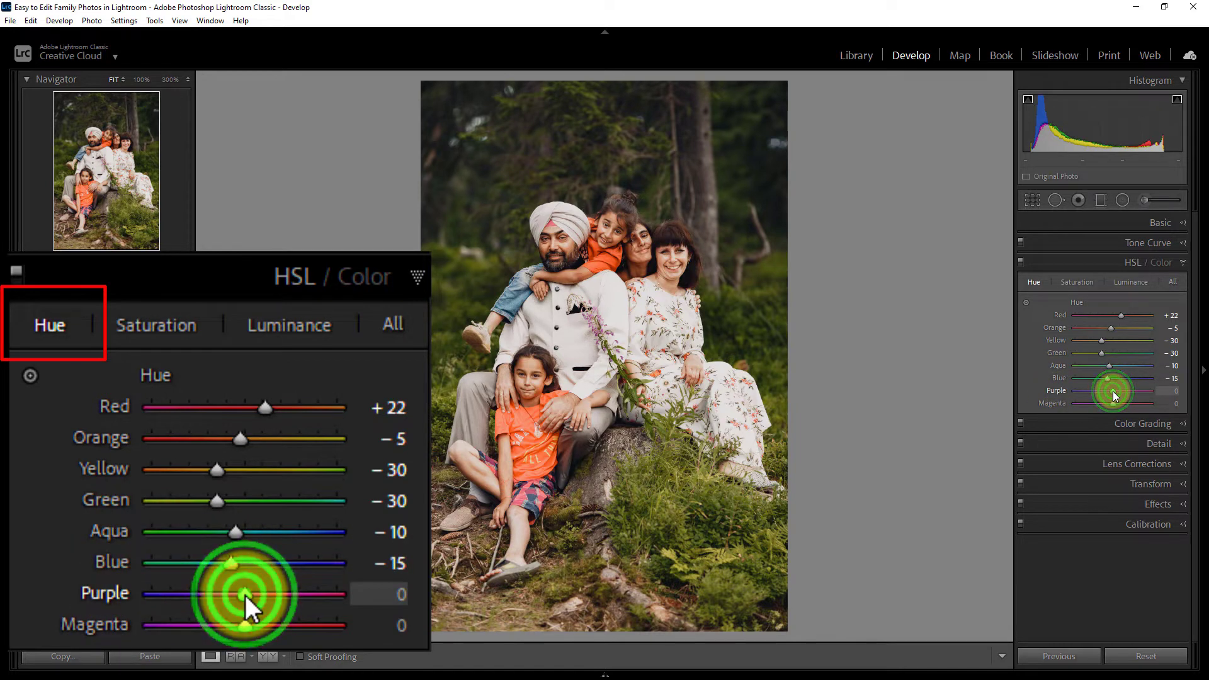
{"action": "left_click_drag", "start_coordinate": [235, 593], "coordinate": [258, 594]}
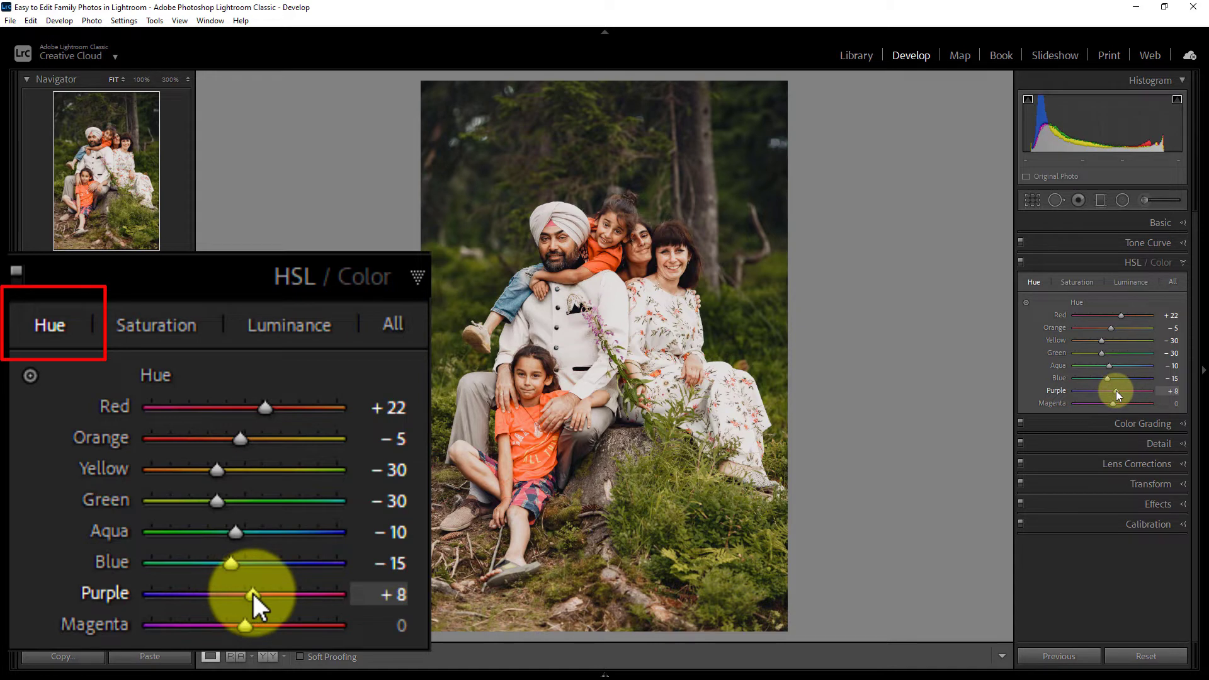
{"action": "left_click_drag", "start_coordinate": [254, 594], "coordinate": [255, 598]}
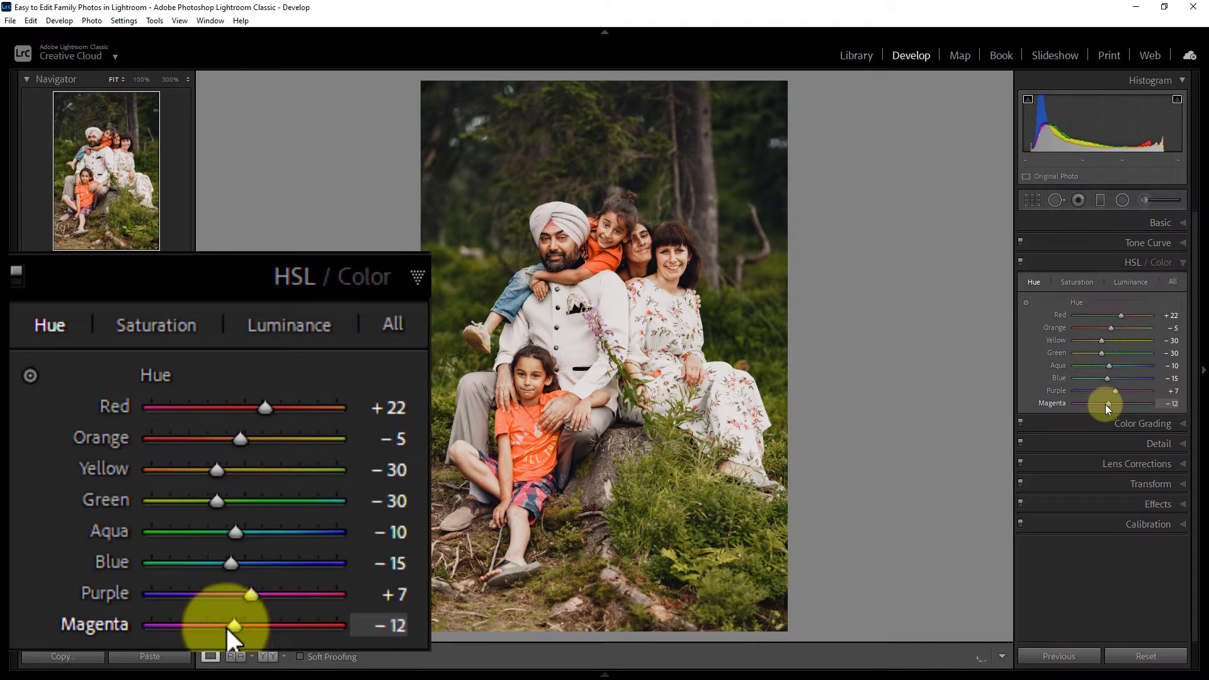
{"action": "left_click_drag", "start_coordinate": [239, 625], "coordinate": [228, 624]}
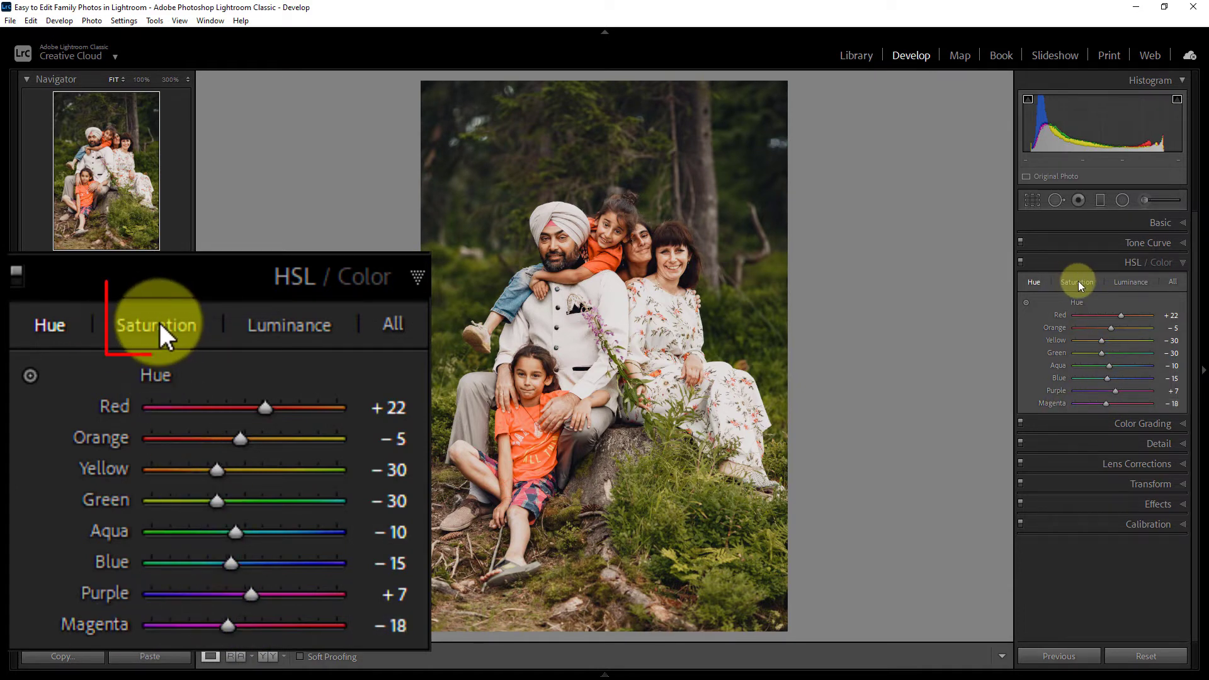
- In the HSL Saturation tab, set Red -15, Orange -7 and Yellow -12
{"action": "left_click", "coordinate": [157, 325]}
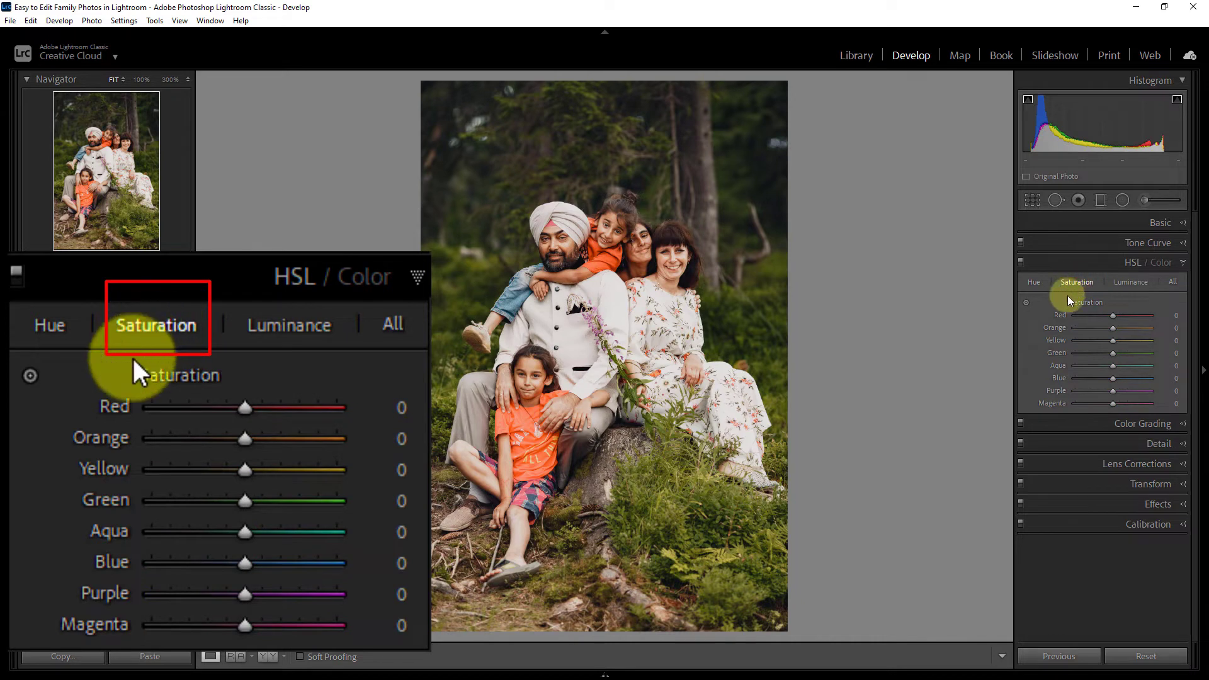
{"action": "left_click_drag", "start_coordinate": [245, 408], "coordinate": [231, 407]}
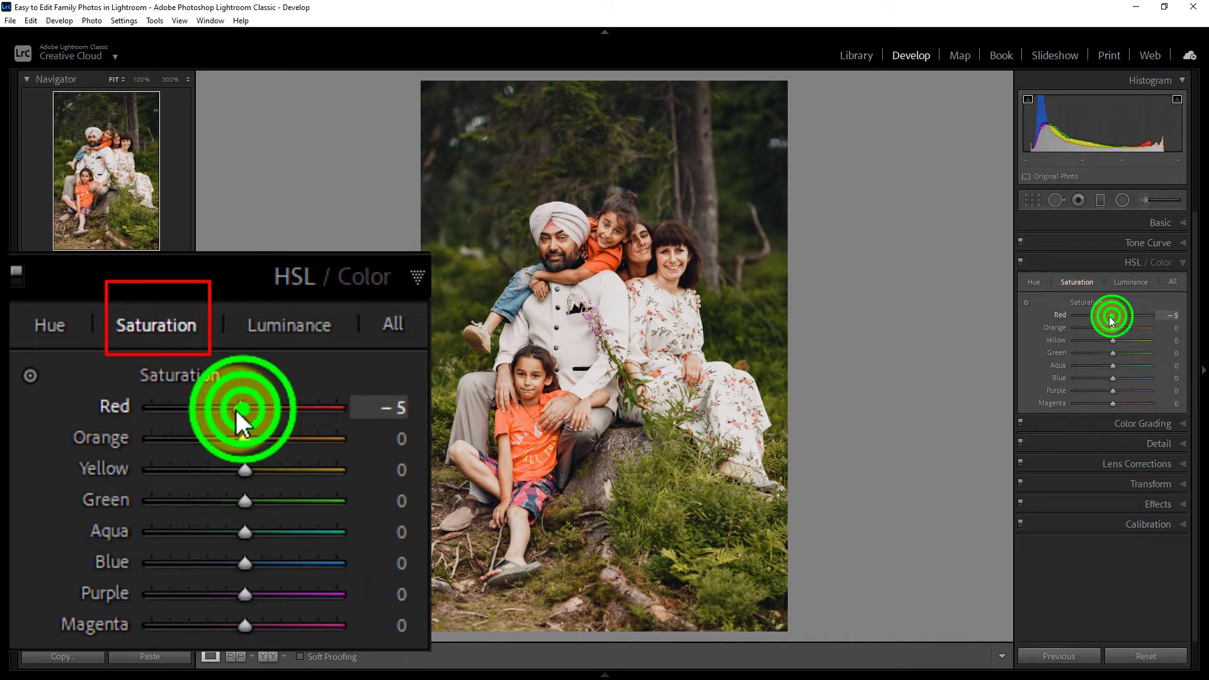
{"action": "left_click_drag", "start_coordinate": [258, 407], "coordinate": [235, 407]}
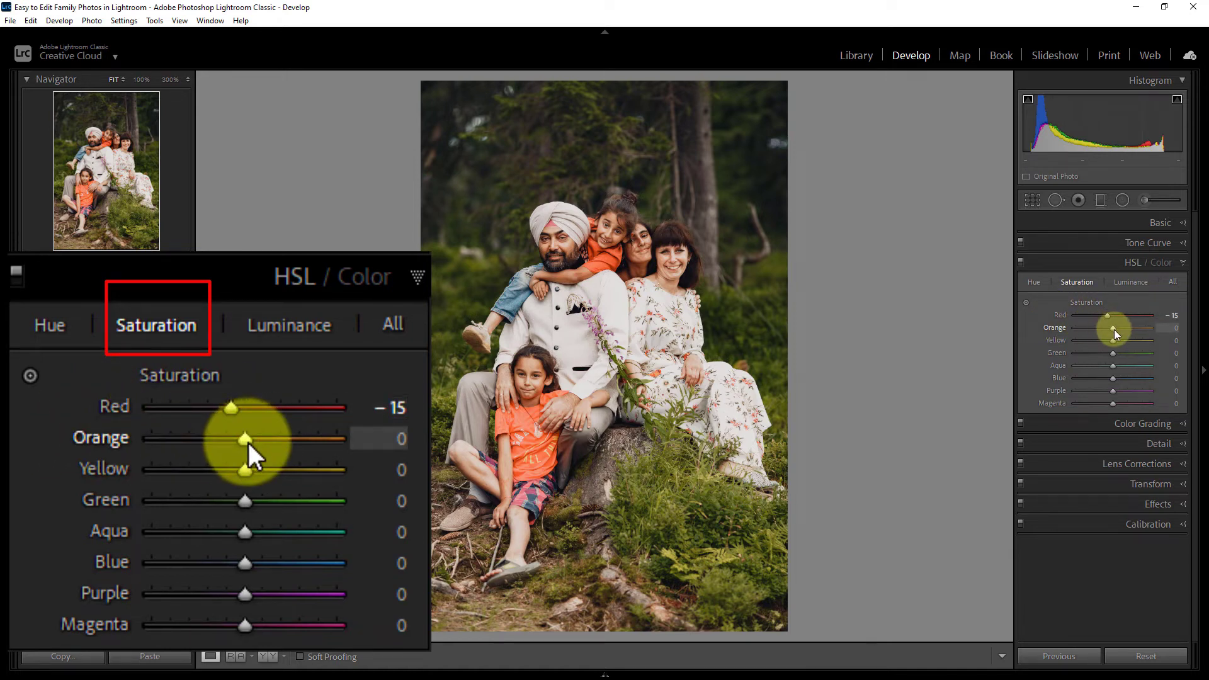
{"action": "left_click_drag", "start_coordinate": [243, 438], "coordinate": [239, 439]}
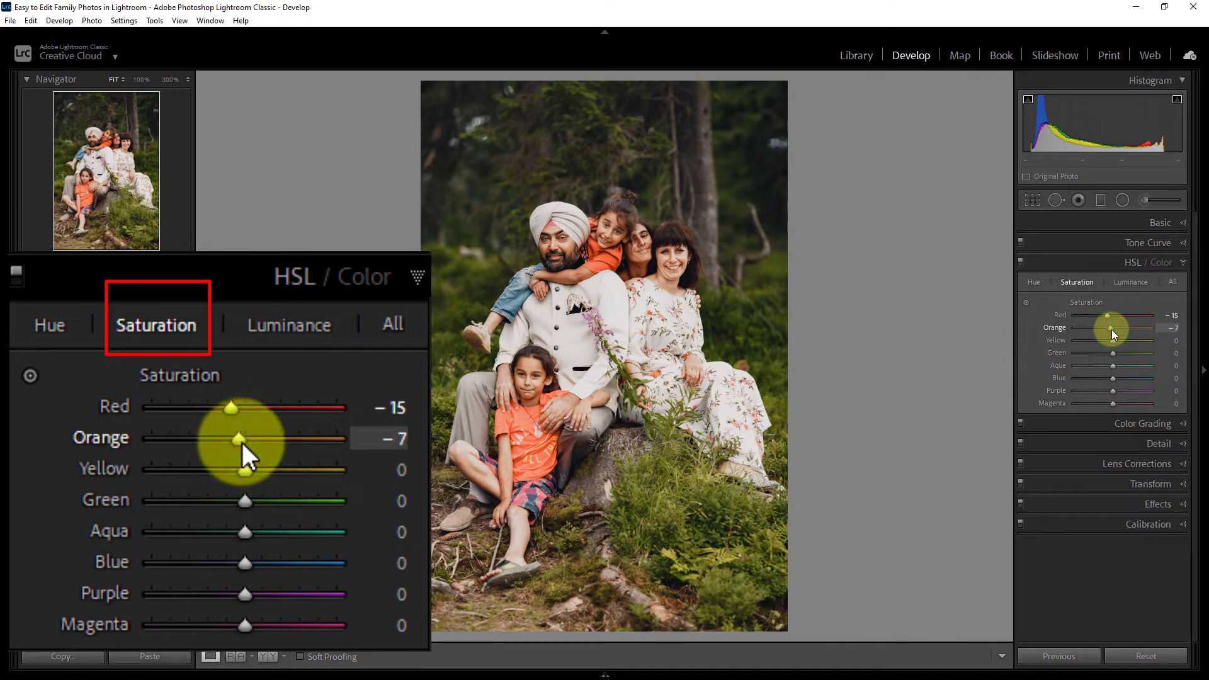
{"action": "left_click_drag", "start_coordinate": [240, 438], "coordinate": [251, 439]}
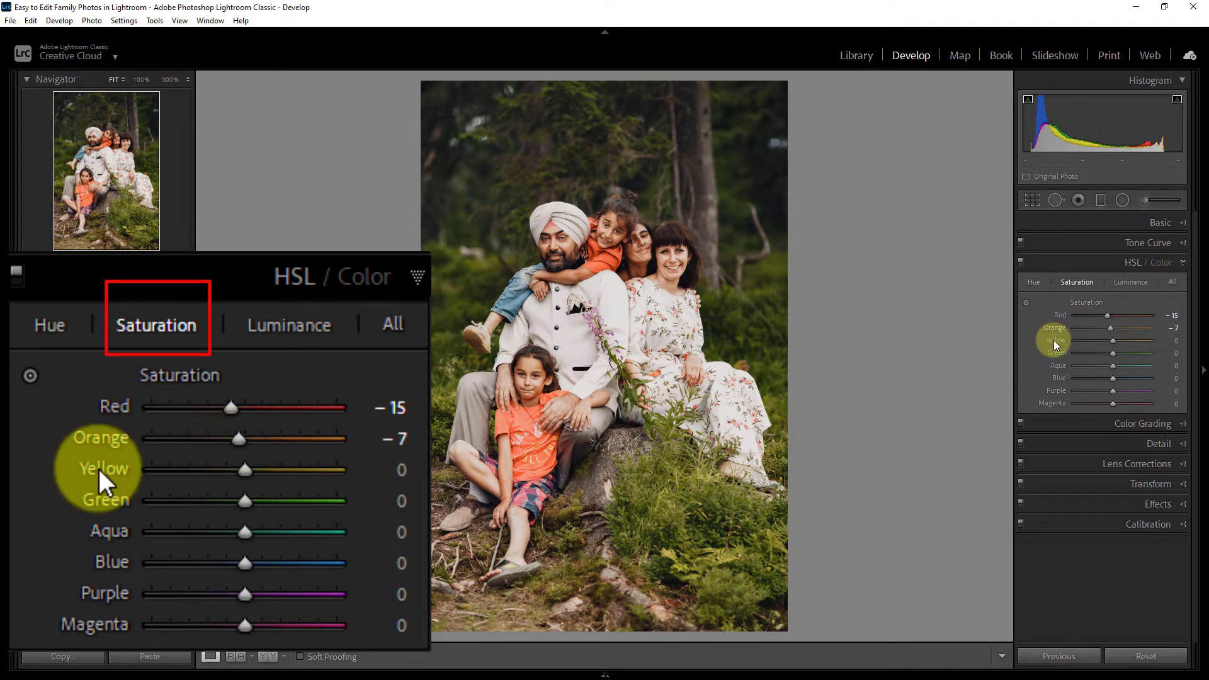
{"action": "left_click", "coordinate": [246, 468]}
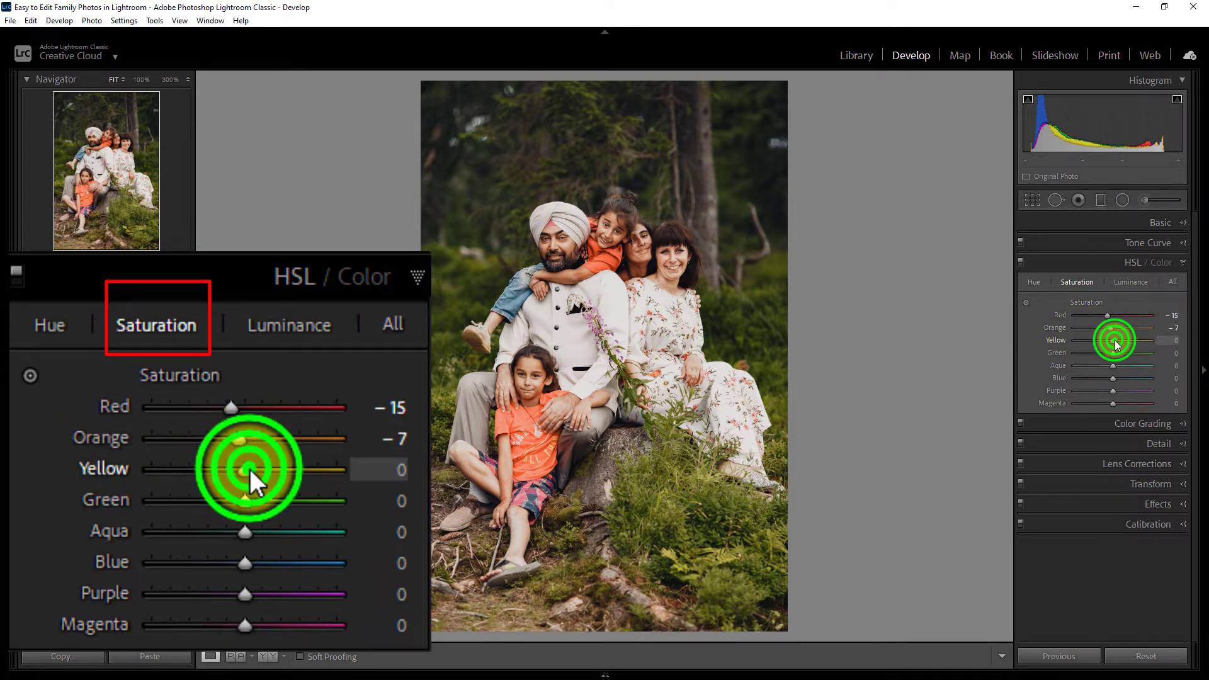
{"action": "left_click_drag", "start_coordinate": [266, 470], "coordinate": [237, 470]}
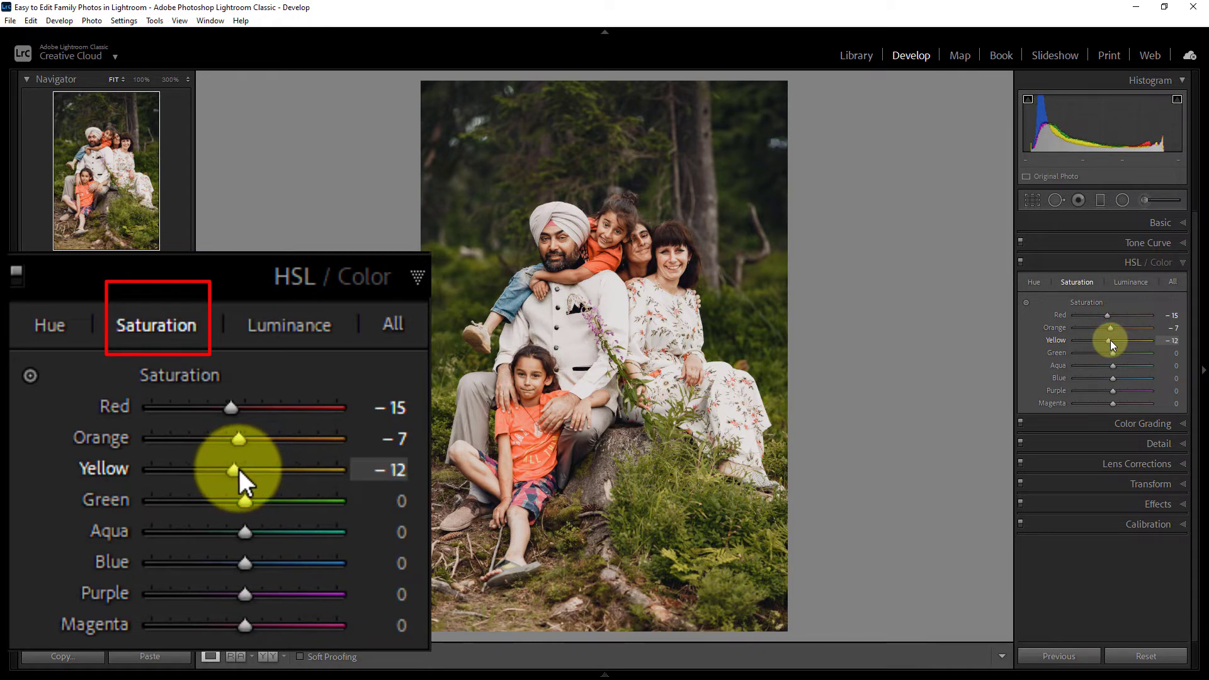
{"action": "mouse_move", "coordinate": [135, 481]}
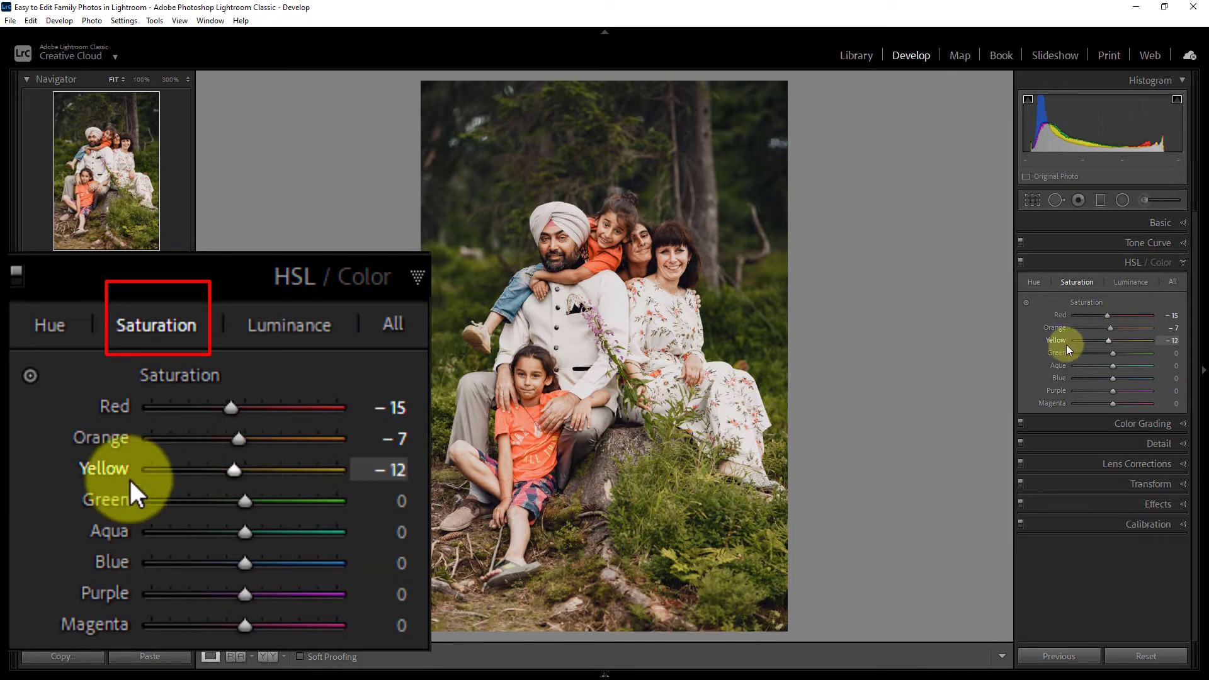
{"action": "mouse_move", "coordinate": [147, 509]}
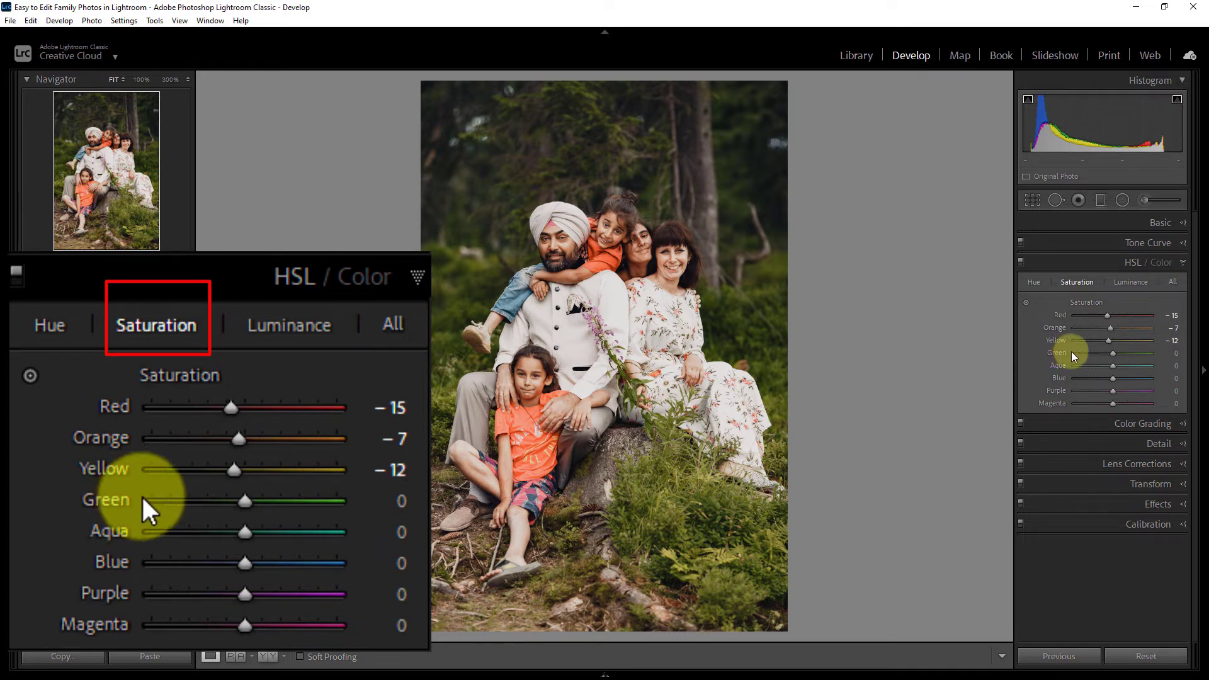
- Set saturation Green -20, Blue -12, Purple +5 and Magenta -17
{"action": "left_click_drag", "start_coordinate": [269, 499], "coordinate": [245, 500]}
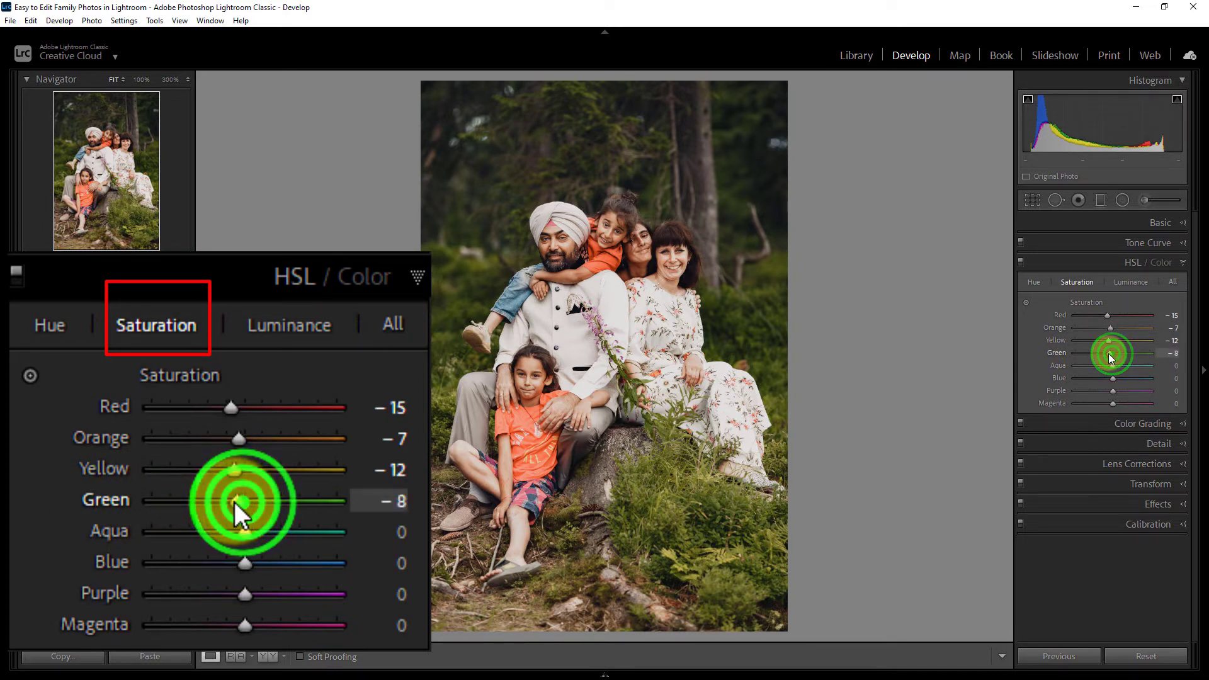
{"action": "left_click_drag", "start_coordinate": [244, 499], "coordinate": [226, 500]}
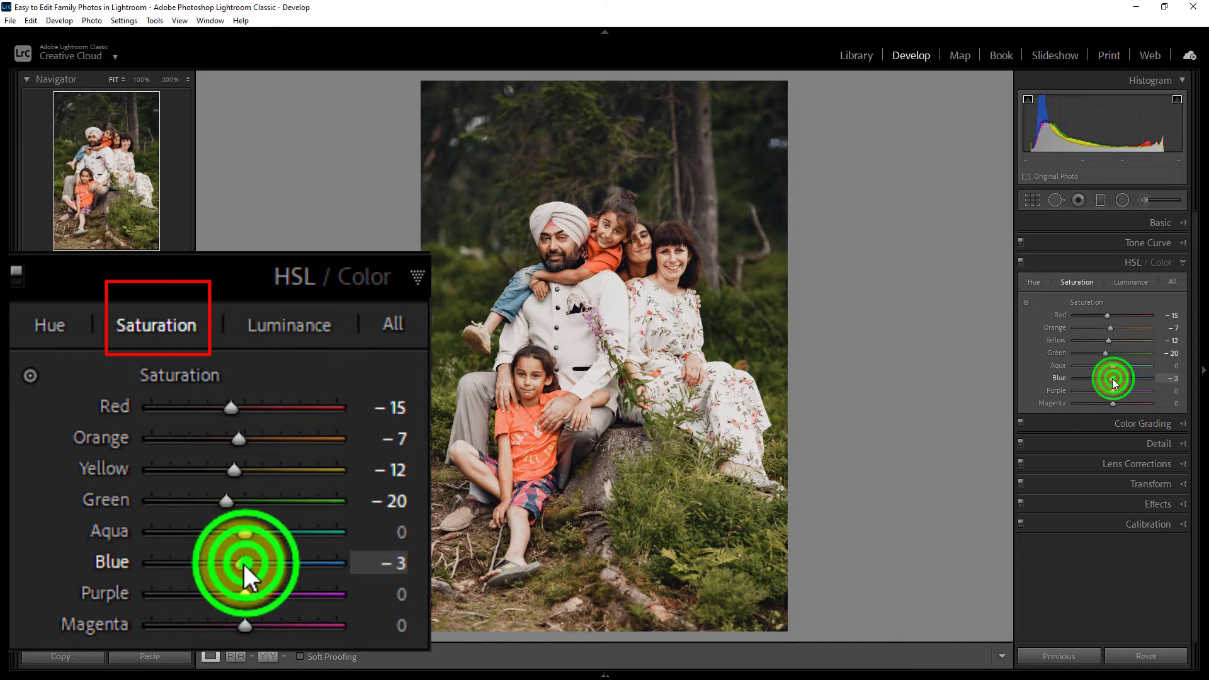
{"action": "left_click_drag", "start_coordinate": [245, 563], "coordinate": [245, 563]}
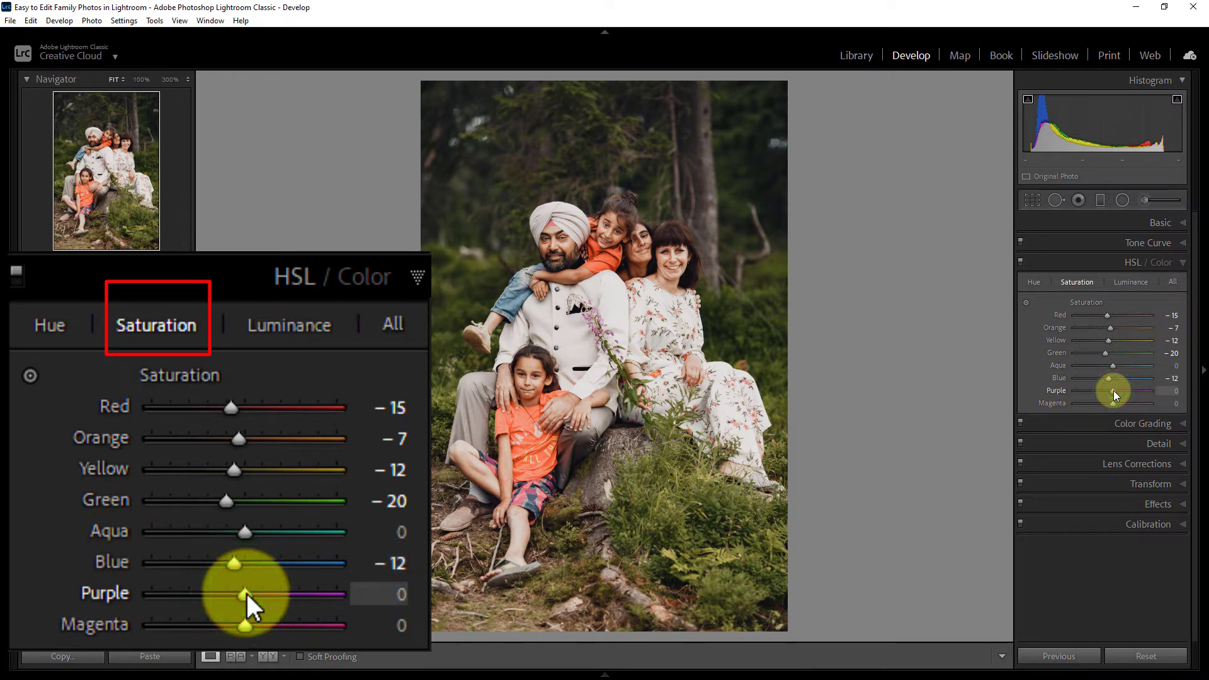
{"action": "left_click_drag", "start_coordinate": [259, 593], "coordinate": [285, 593]}
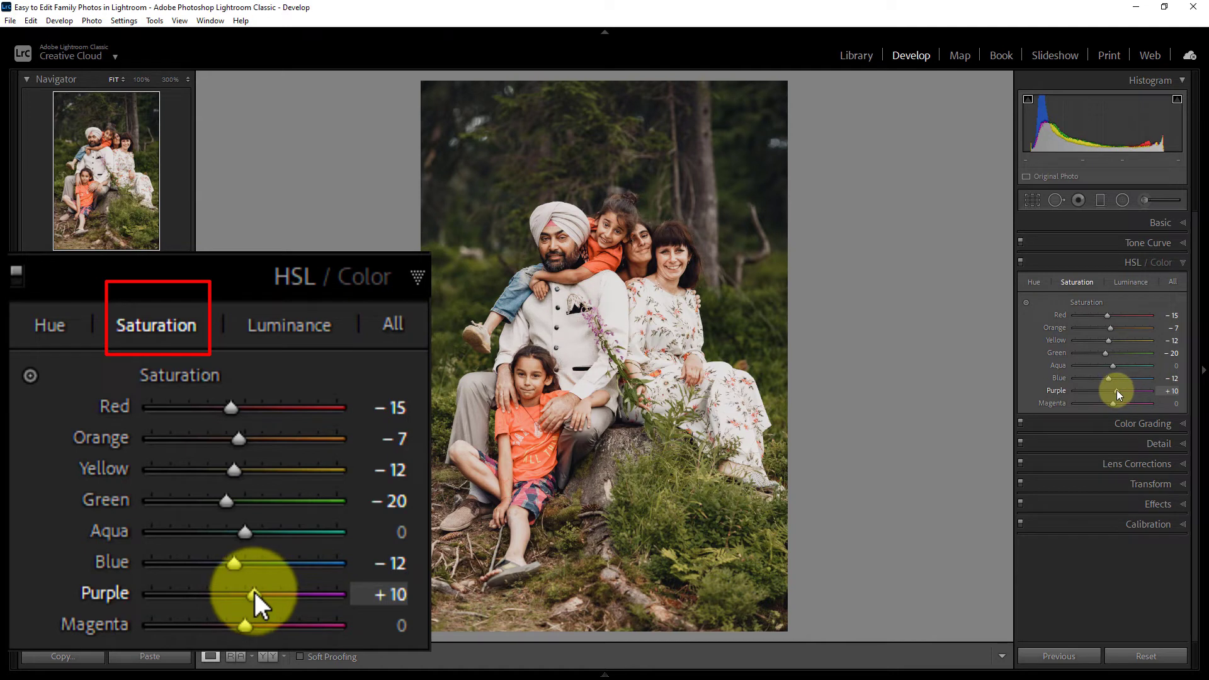
{"action": "left_click_drag", "start_coordinate": [270, 594], "coordinate": [247, 594]}
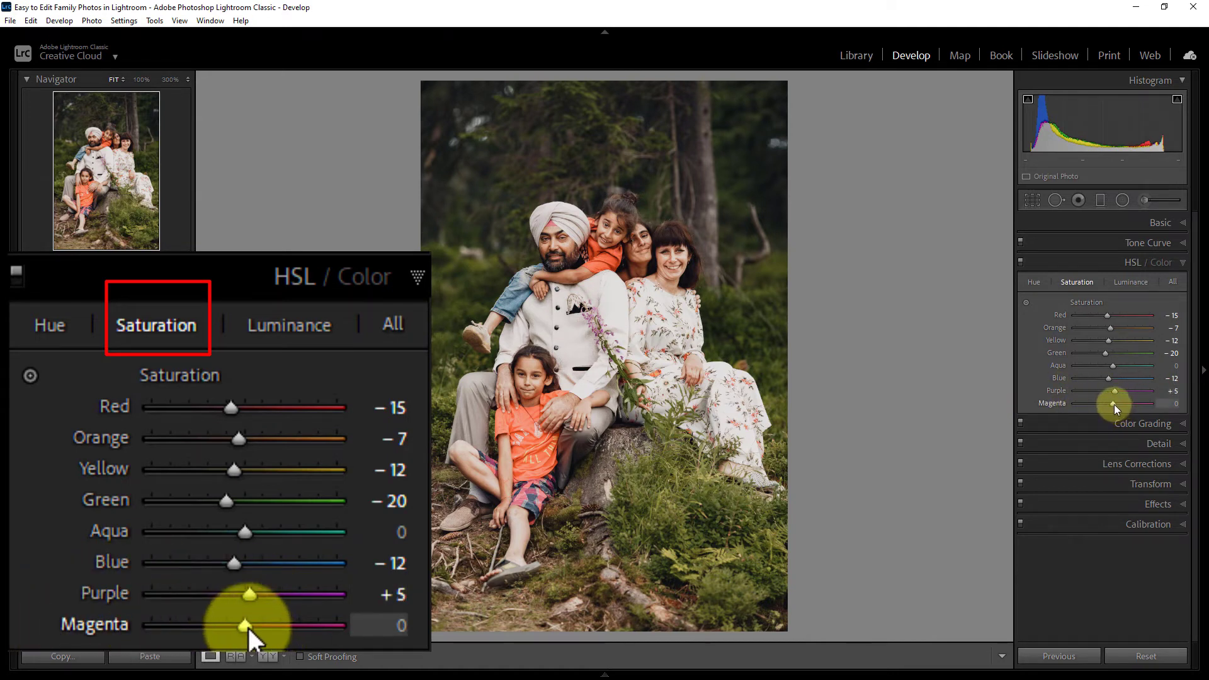
{"action": "left_click_drag", "start_coordinate": [247, 625], "coordinate": [241, 625]}
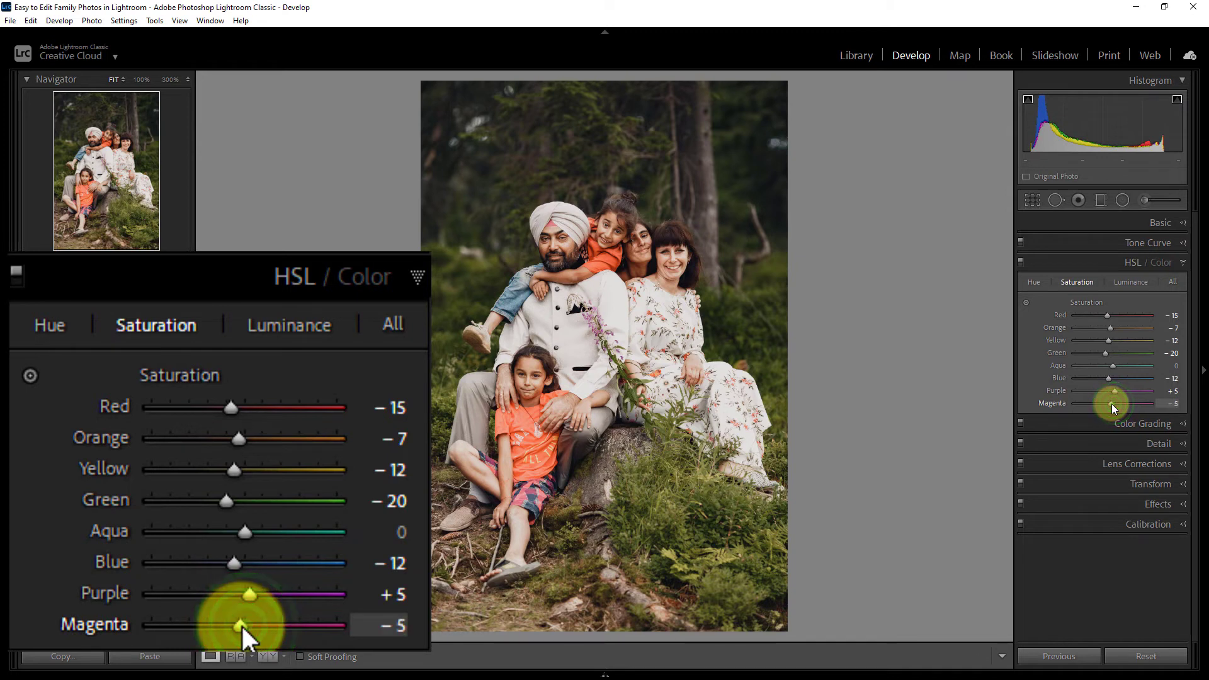
{"action": "left_click_drag", "start_coordinate": [244, 624], "coordinate": [232, 625]}
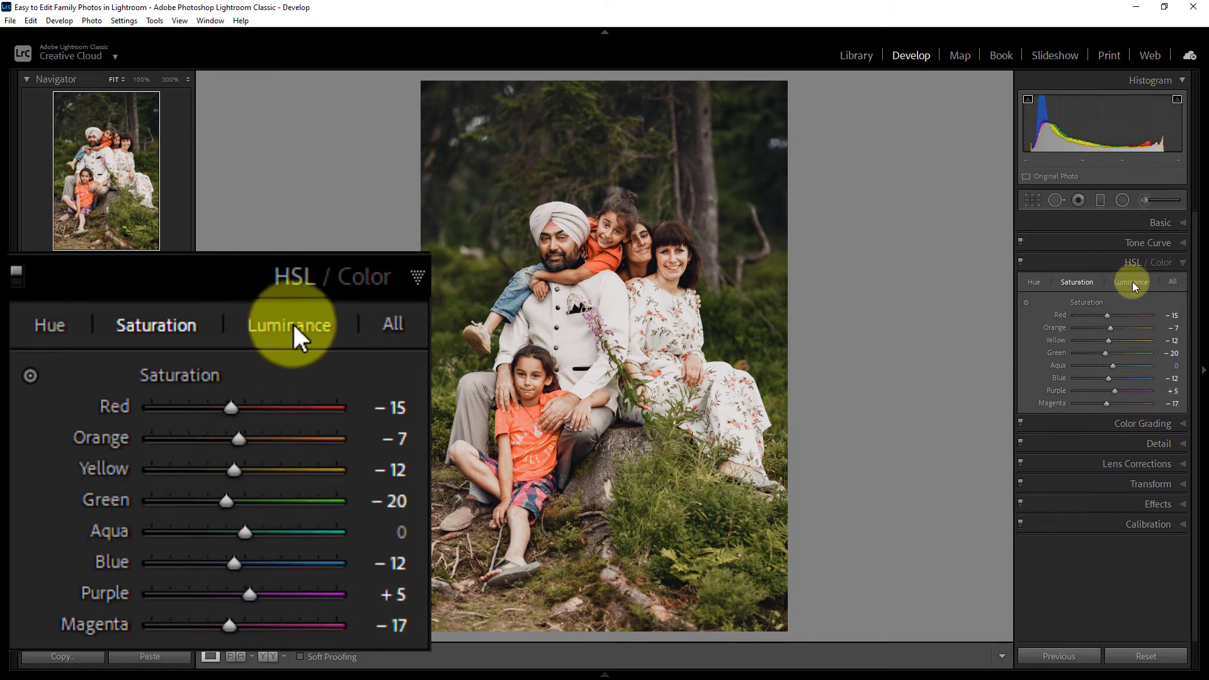
- In the HSL Luminance tab, set Orange +7, Yellow -17 and Green -15
{"action": "left_click", "coordinate": [290, 323]}
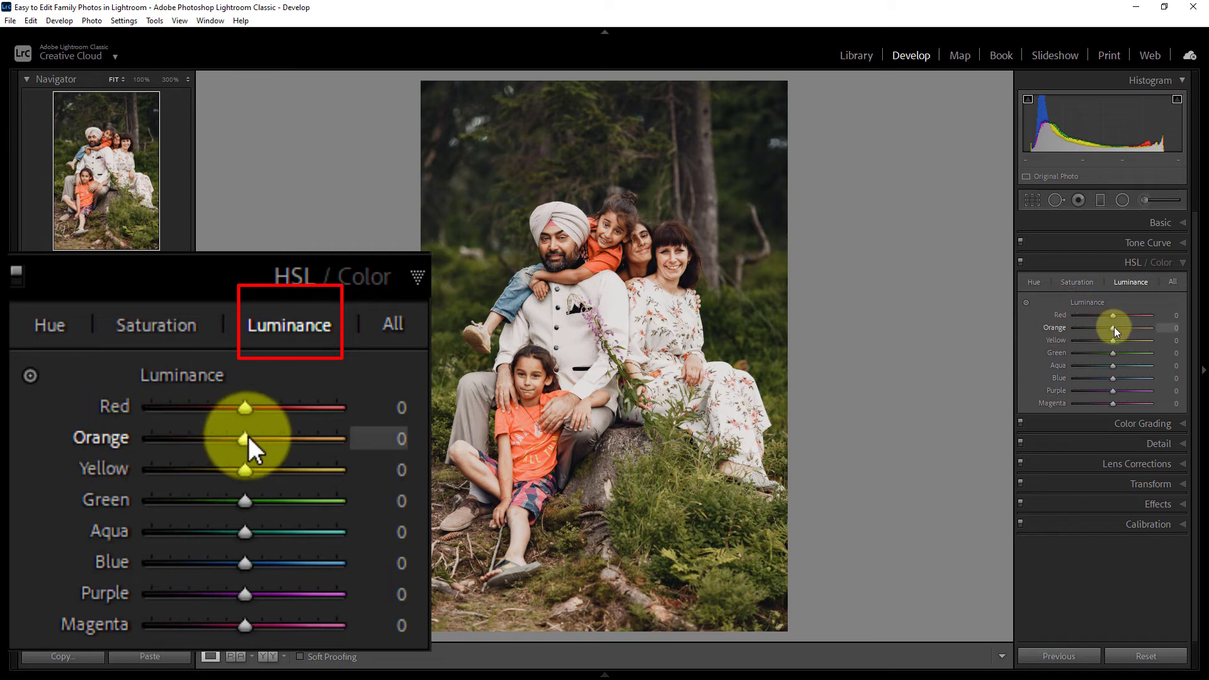
{"action": "left_click_drag", "start_coordinate": [243, 439], "coordinate": [254, 438]}
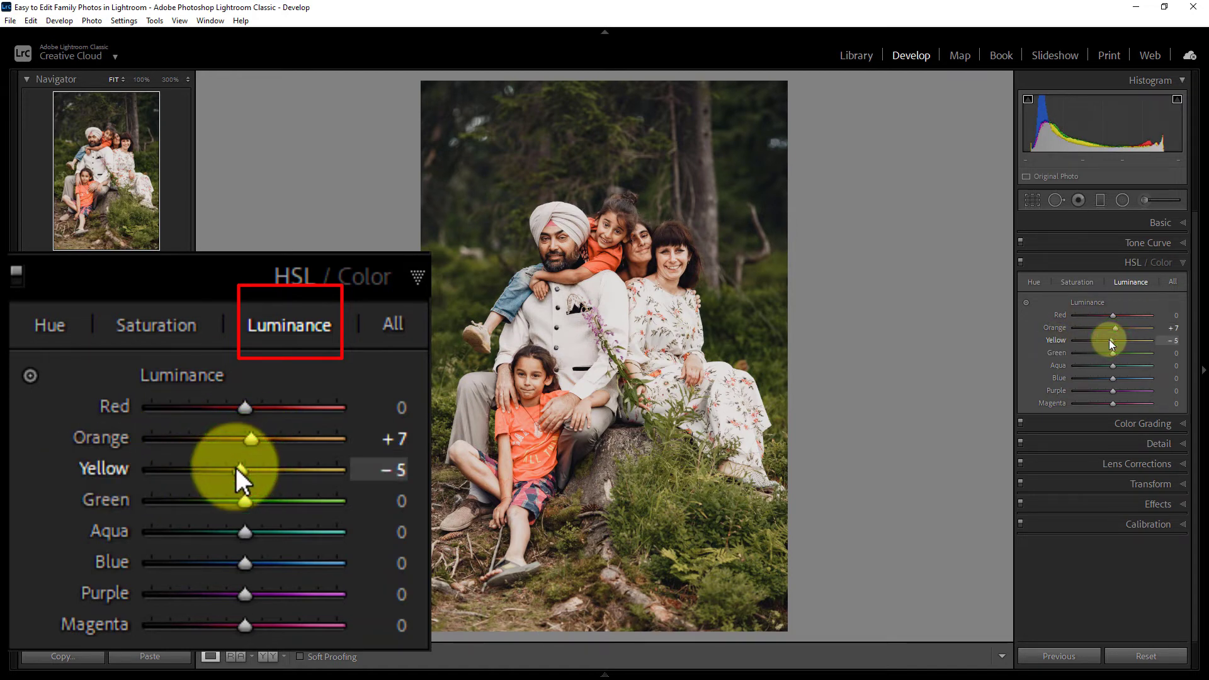
{"action": "left_click_drag", "start_coordinate": [240, 471], "coordinate": [230, 470]}
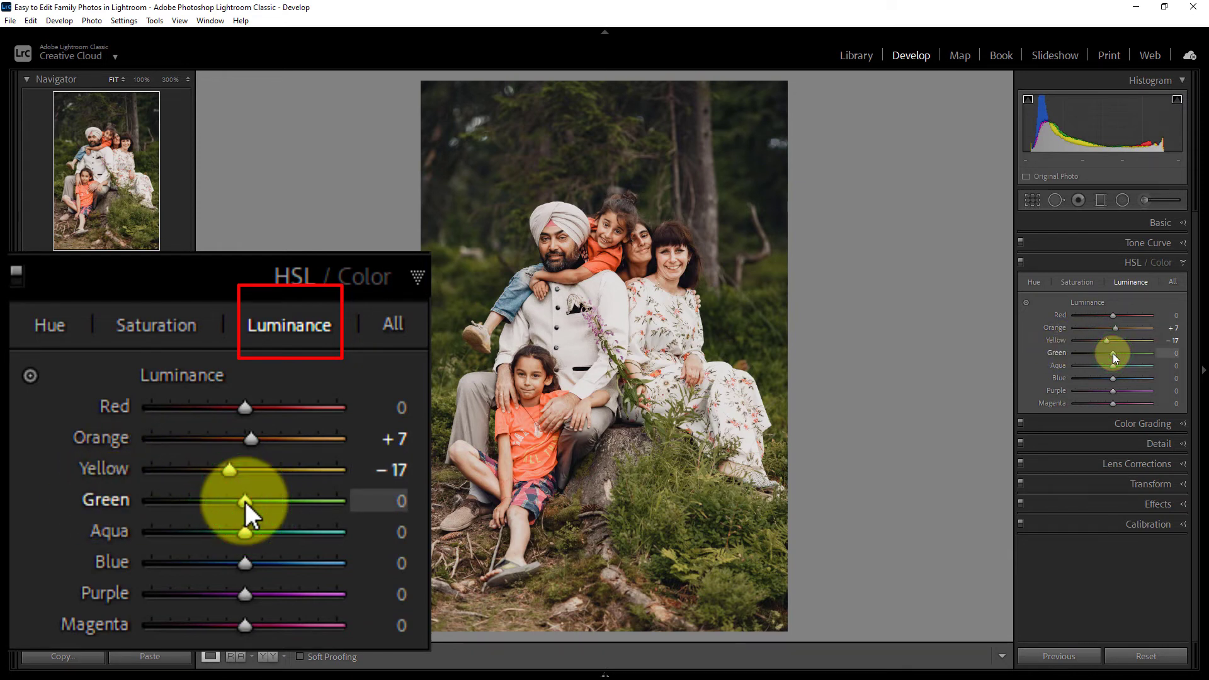
{"action": "left_click_drag", "start_coordinate": [245, 499], "coordinate": [231, 500]}
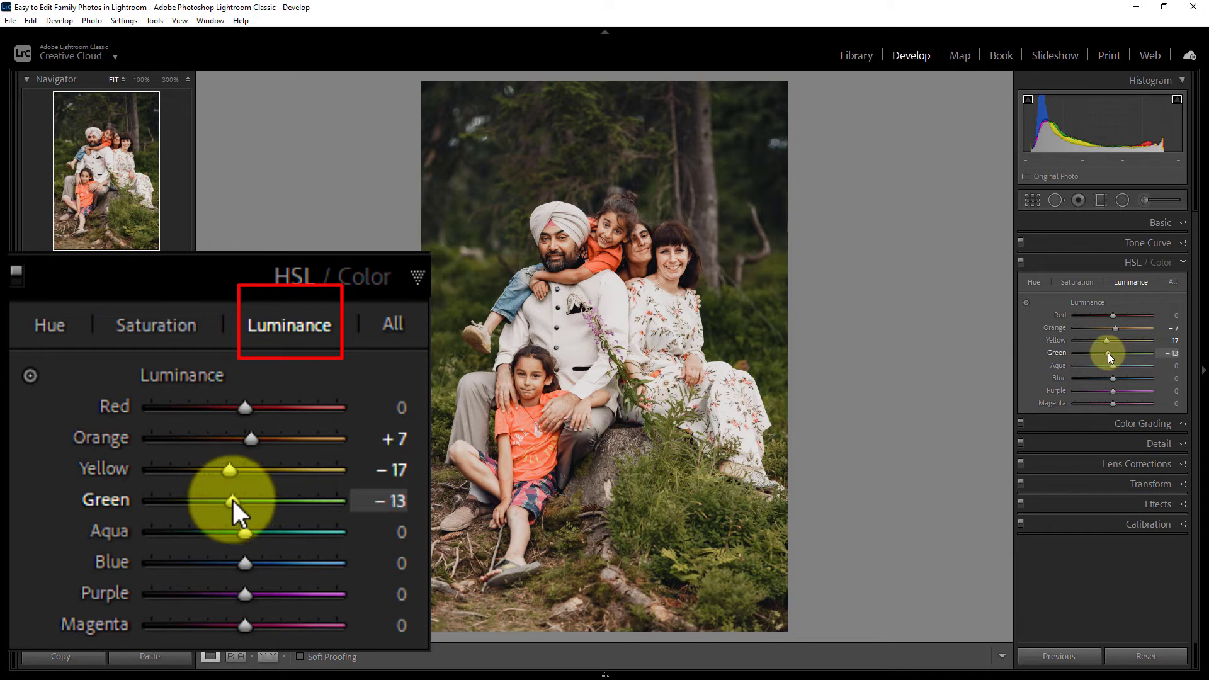
{"action": "left_click_drag", "start_coordinate": [247, 499], "coordinate": [235, 500]}
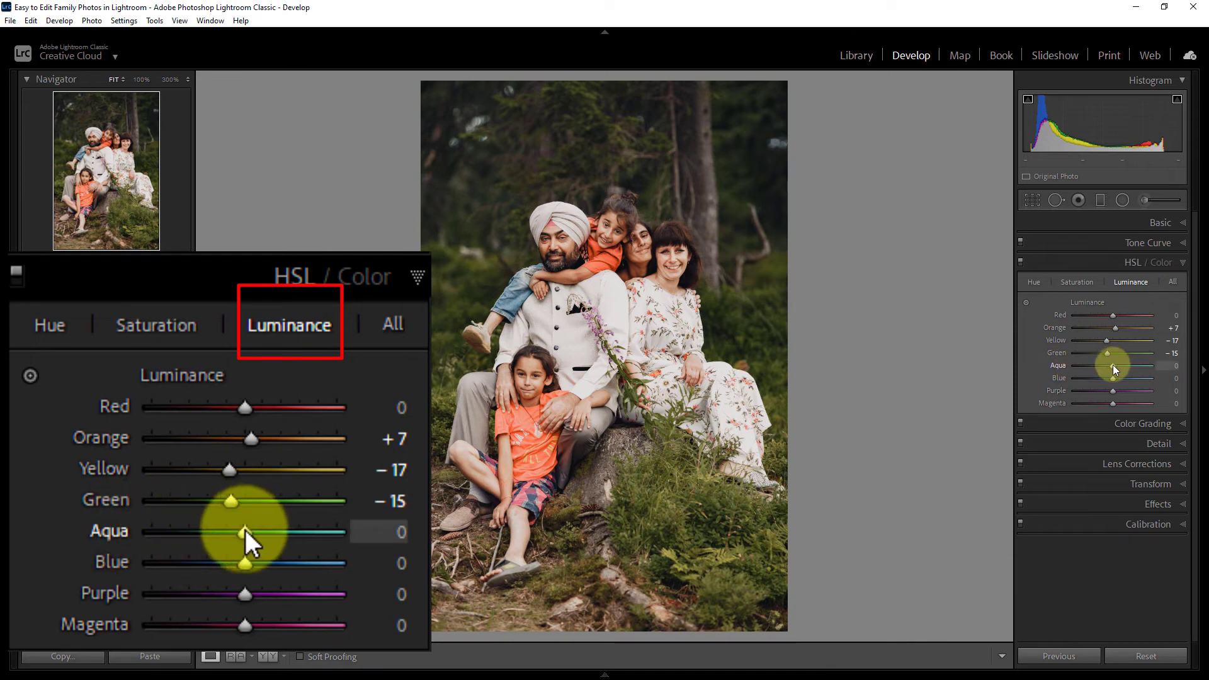
- Set luminance Aqua, Blue and Purple to -15 and Magenta to +7
{"action": "left_click_drag", "start_coordinate": [261, 532], "coordinate": [233, 532]}
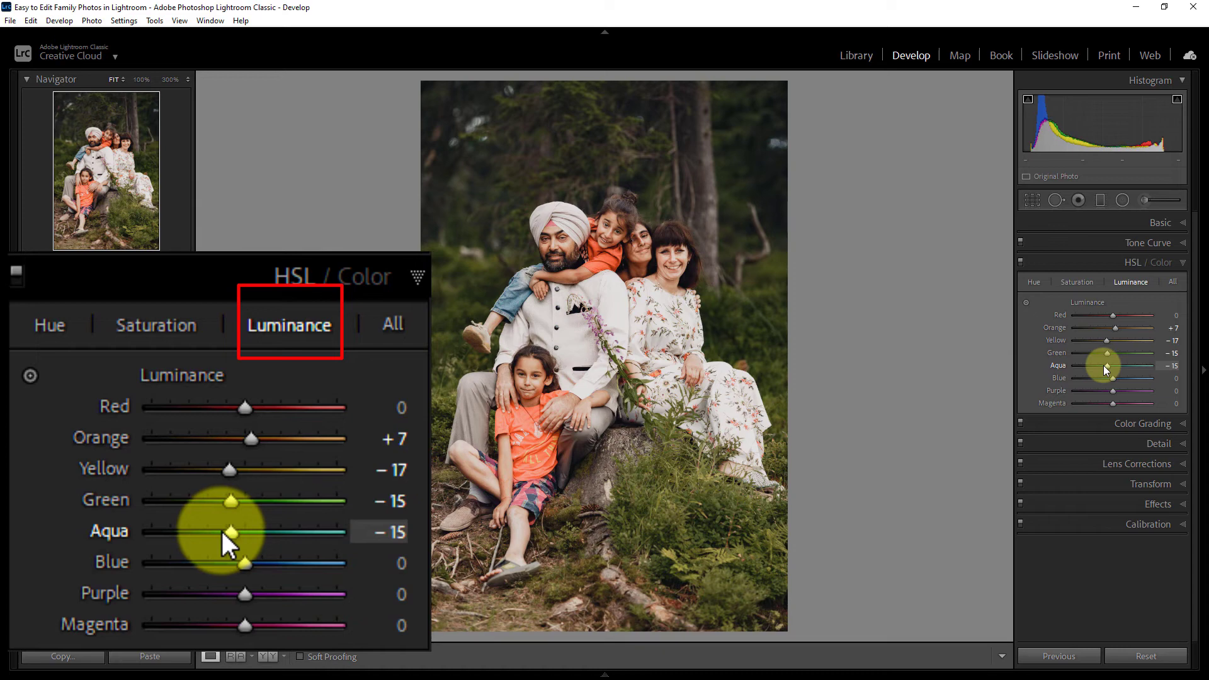
{"action": "mouse_move", "coordinate": [134, 574]}
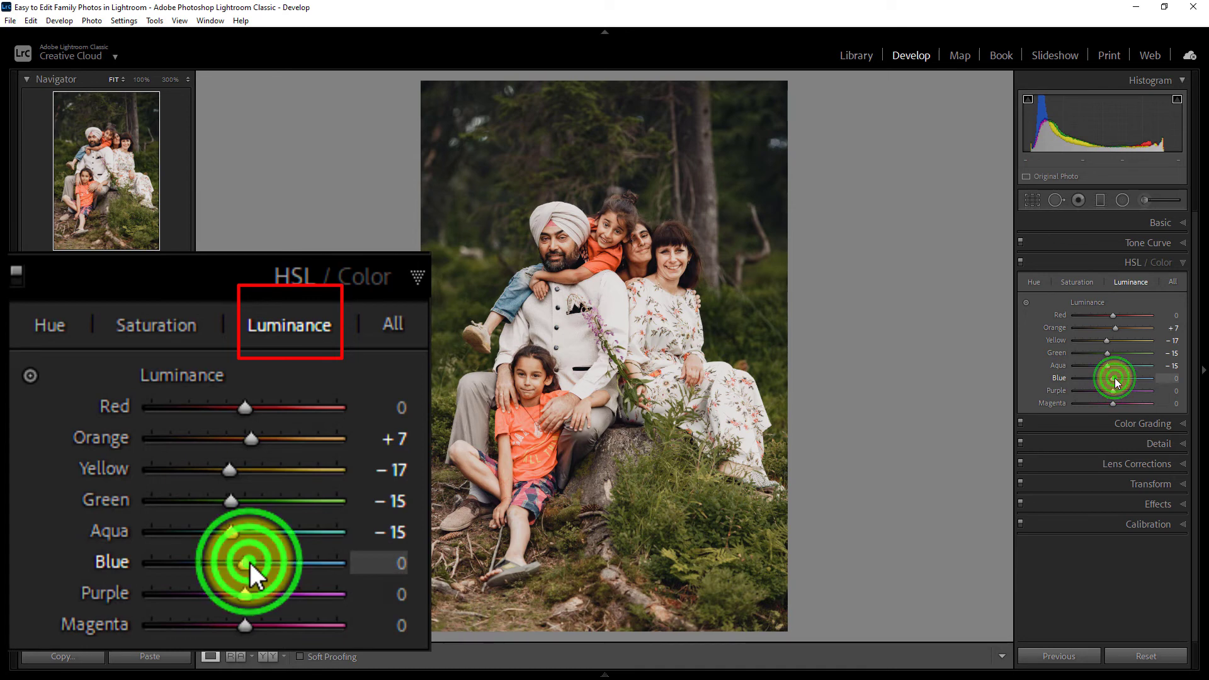
{"action": "left_click_drag", "start_coordinate": [265, 561], "coordinate": [244, 561]}
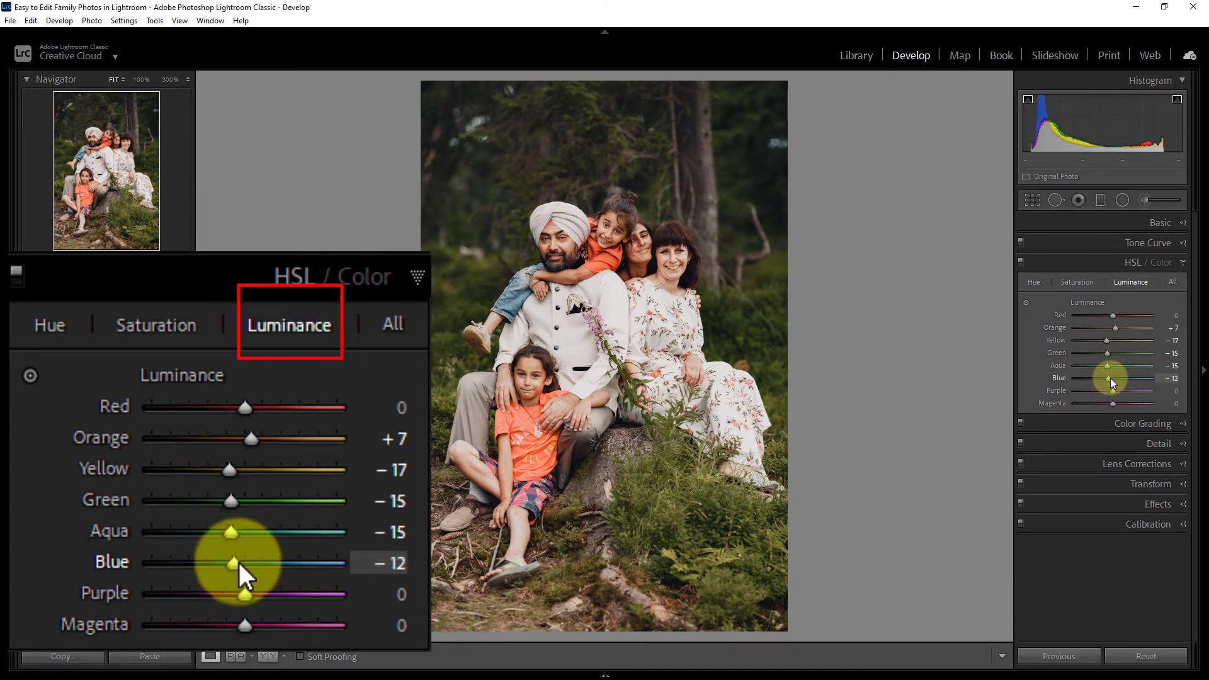
{"action": "left_click_drag", "start_coordinate": [255, 563], "coordinate": [245, 563]}
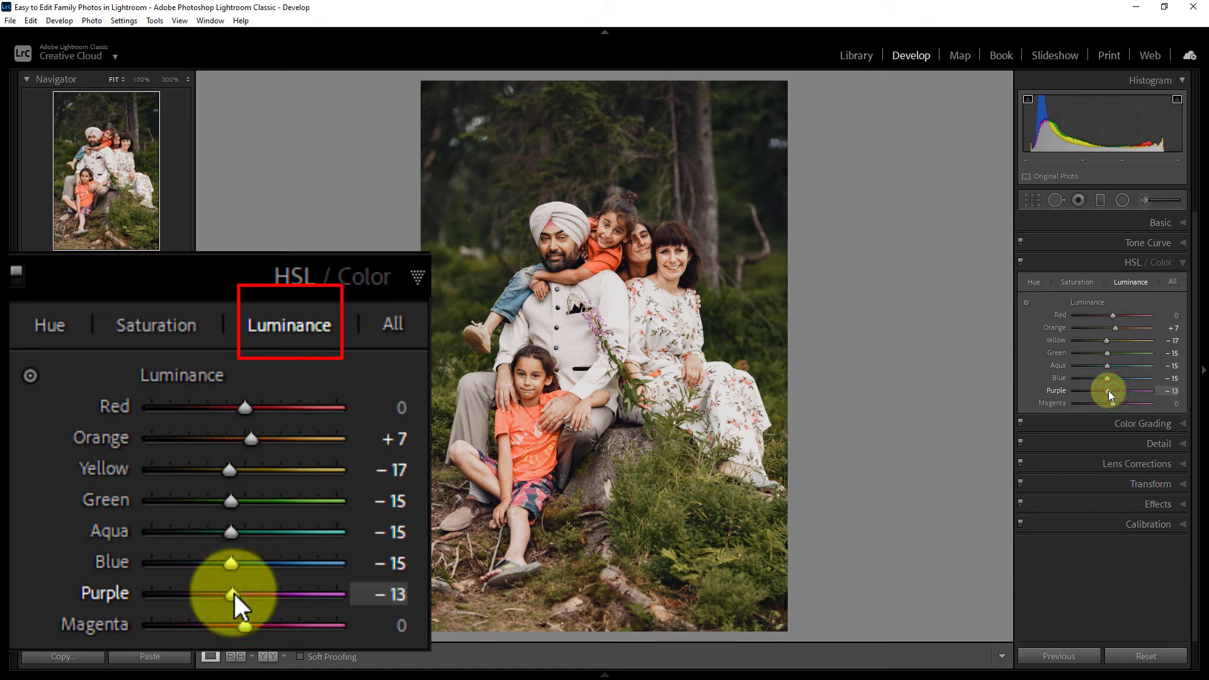
{"action": "left_click_drag", "start_coordinate": [233, 593], "coordinate": [230, 594]}
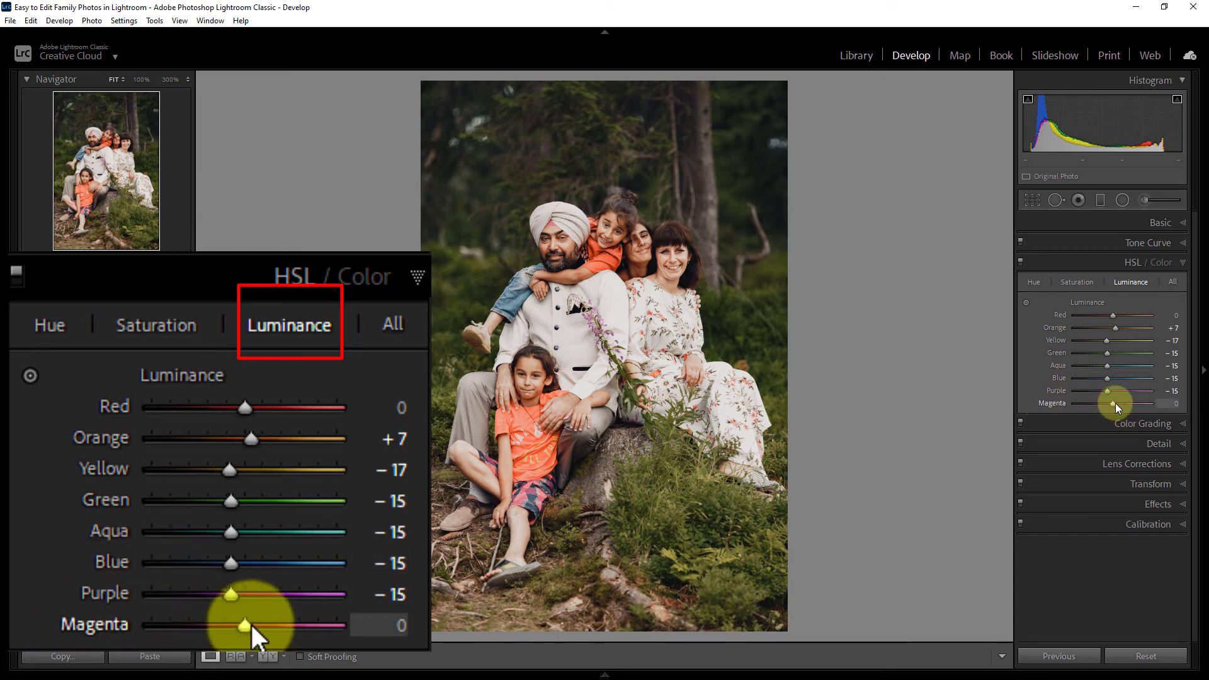
{"action": "left_click_drag", "start_coordinate": [245, 625], "coordinate": [271, 626]}
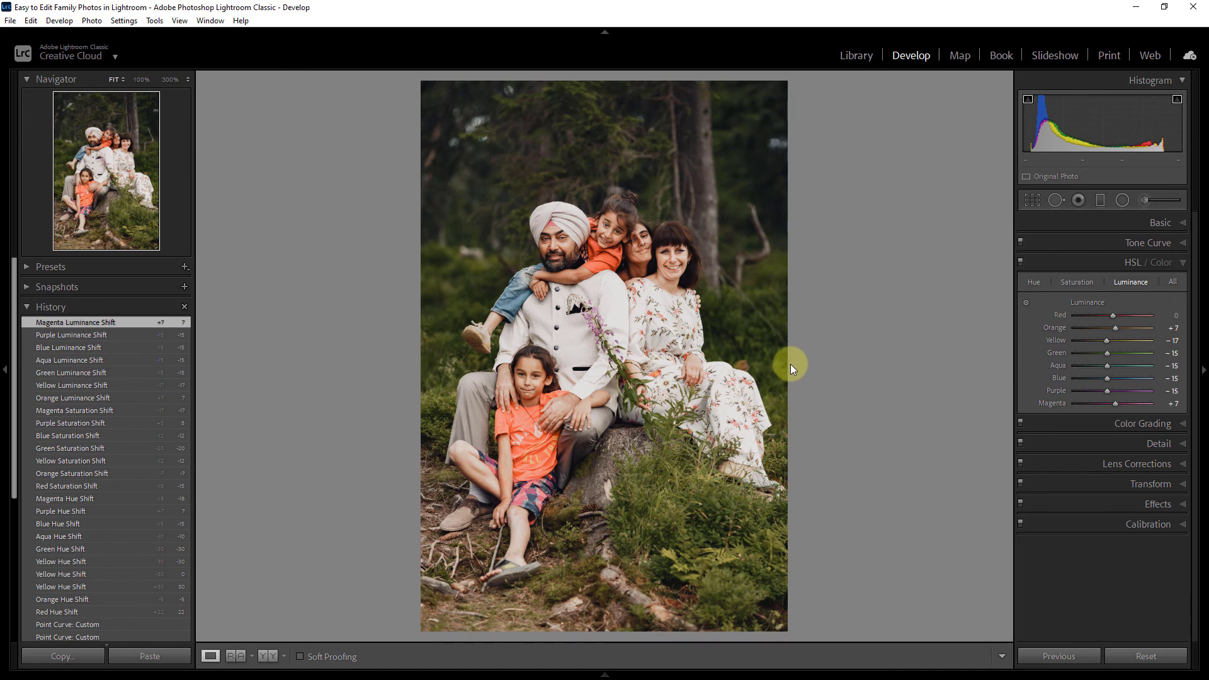
{"action": "mouse_move", "coordinate": [624, 216]}
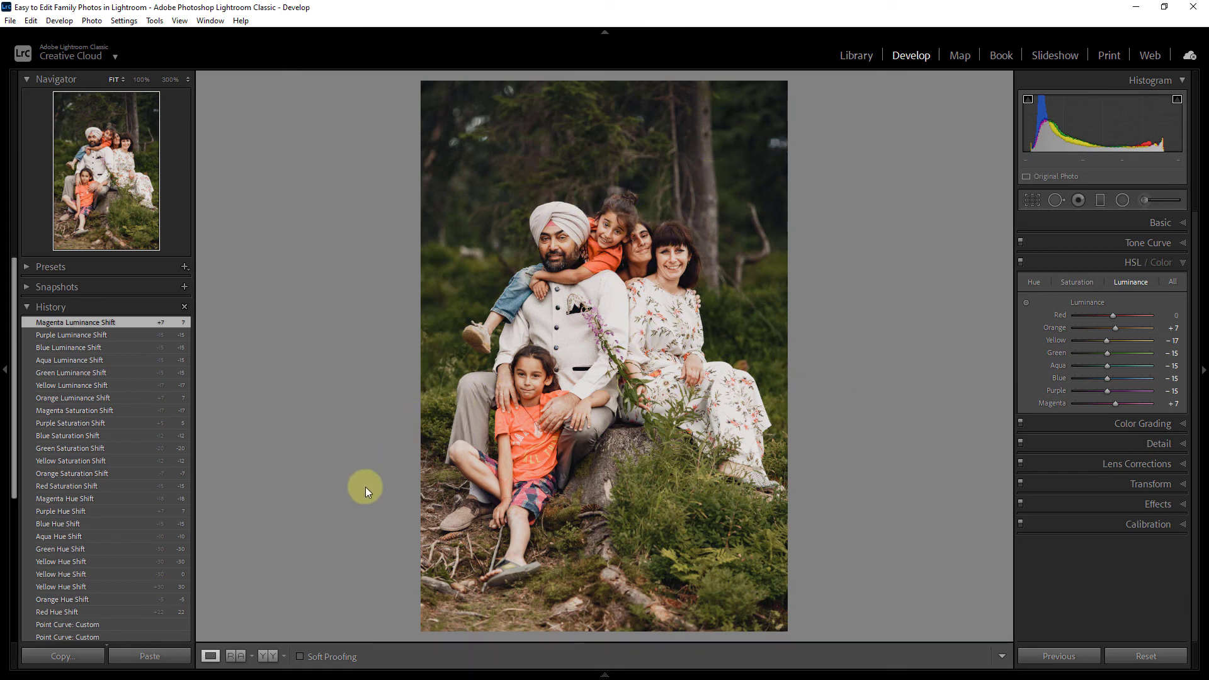
- Switch to the left/right Before/After view of the family portrait
{"action": "left_click", "coordinate": [263, 662]}
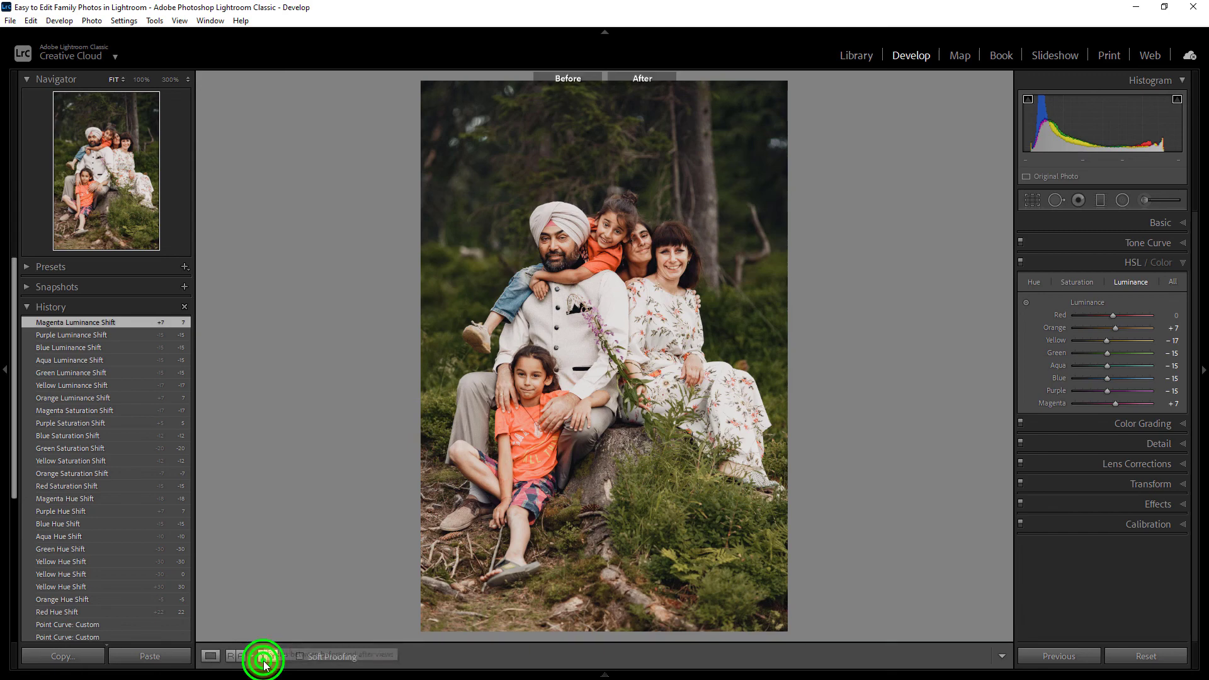
{"action": "left_click", "coordinate": [262, 661]}
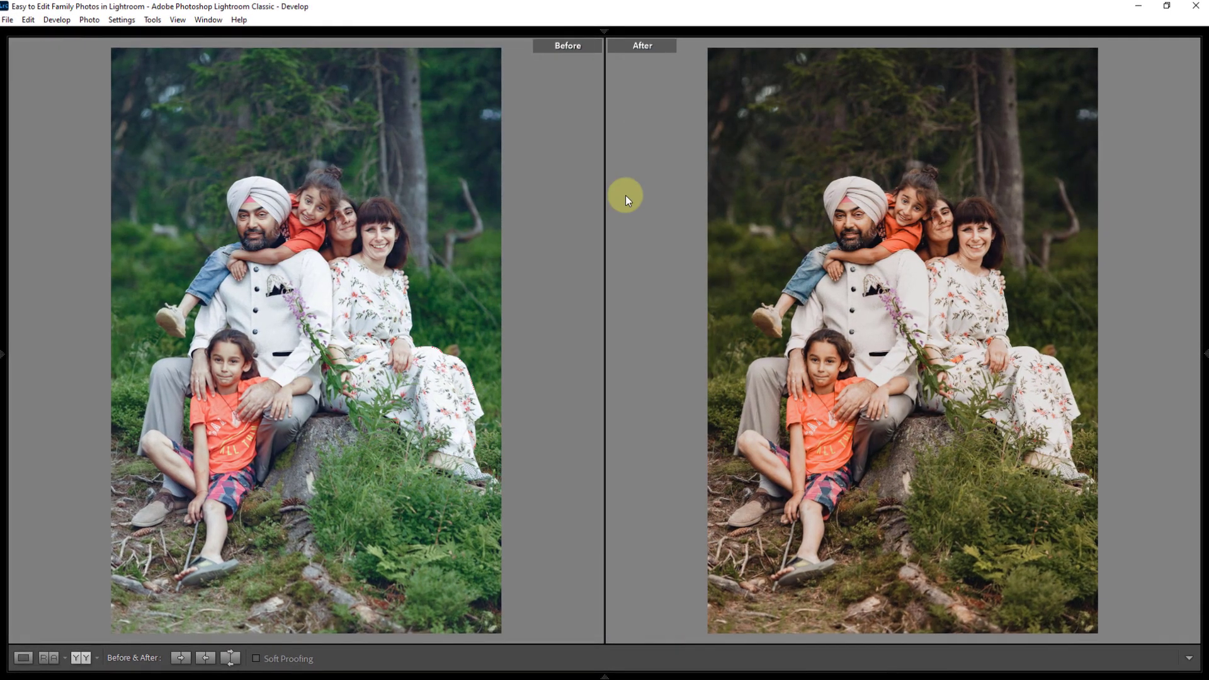